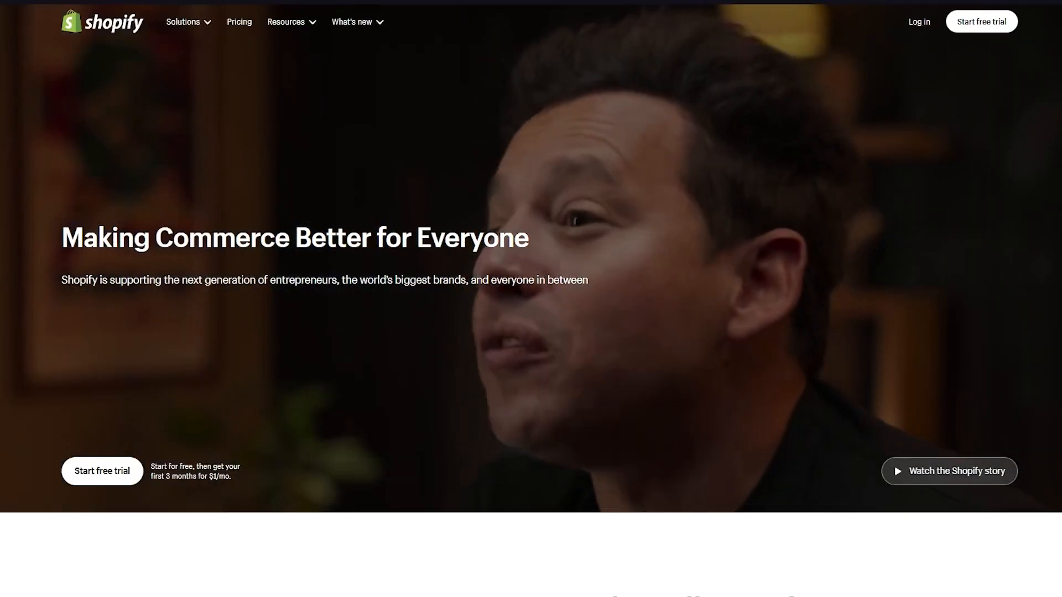
- Sign in to the Shopify store admin
{"action": "left_click", "coordinate": [916, 22]}
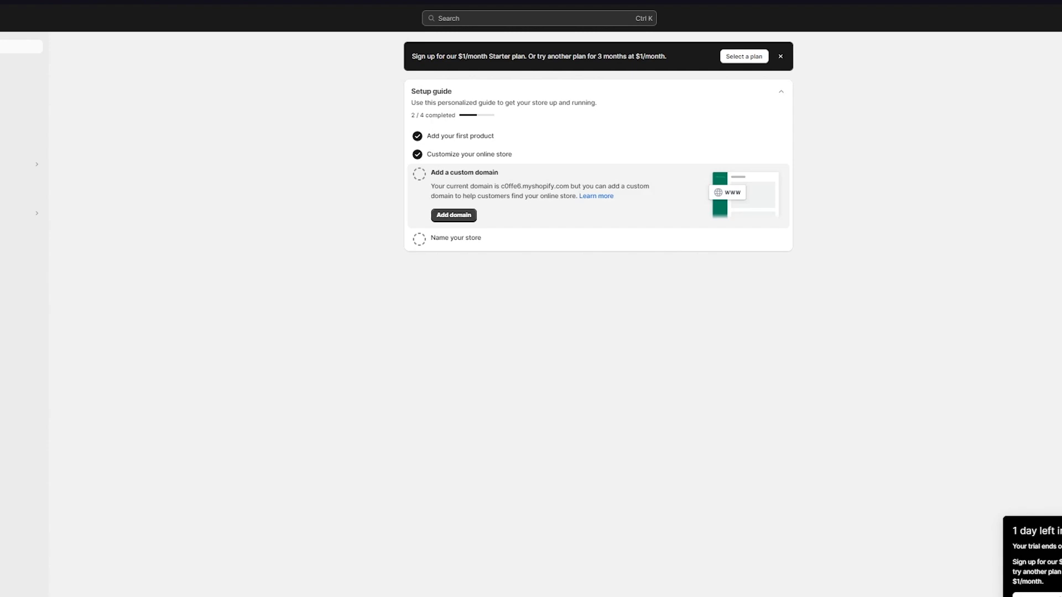
{"action": "mouse_move", "coordinate": [72, 190]}
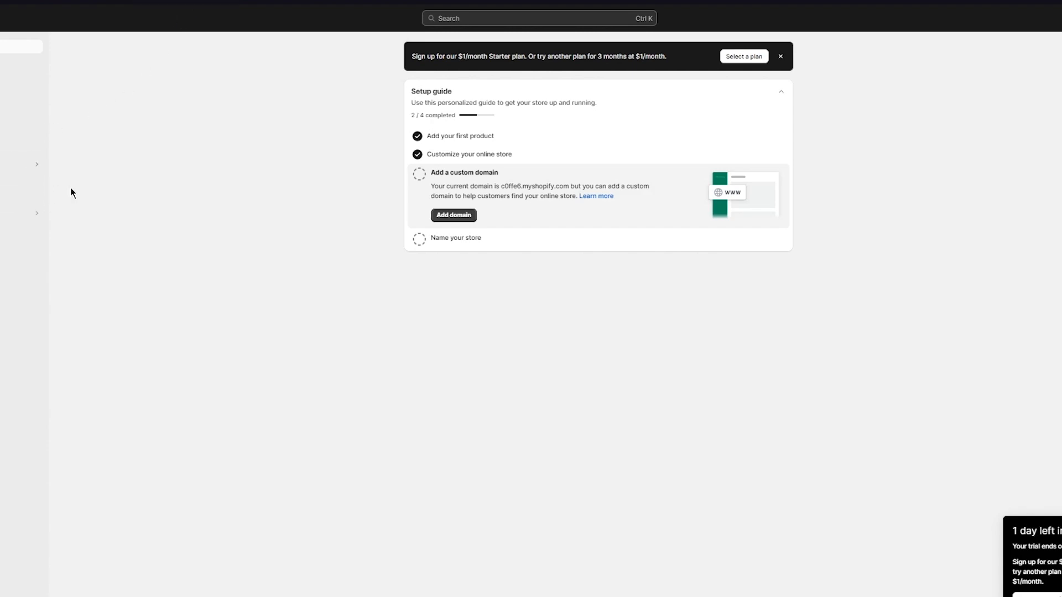
{"action": "mouse_move", "coordinate": [79, 130]}
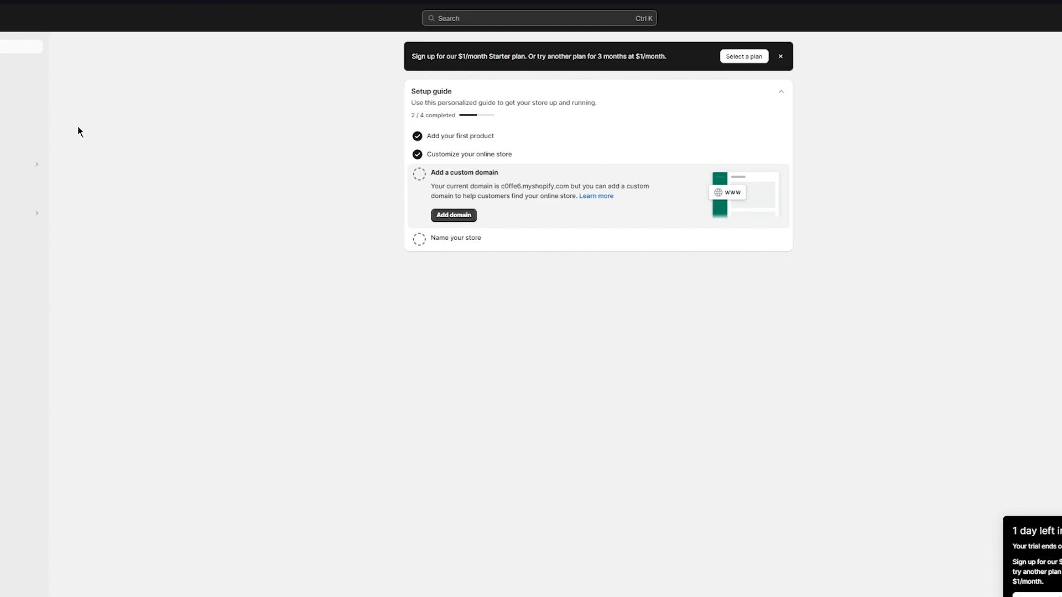
{"action": "mouse_move", "coordinate": [123, 196]}
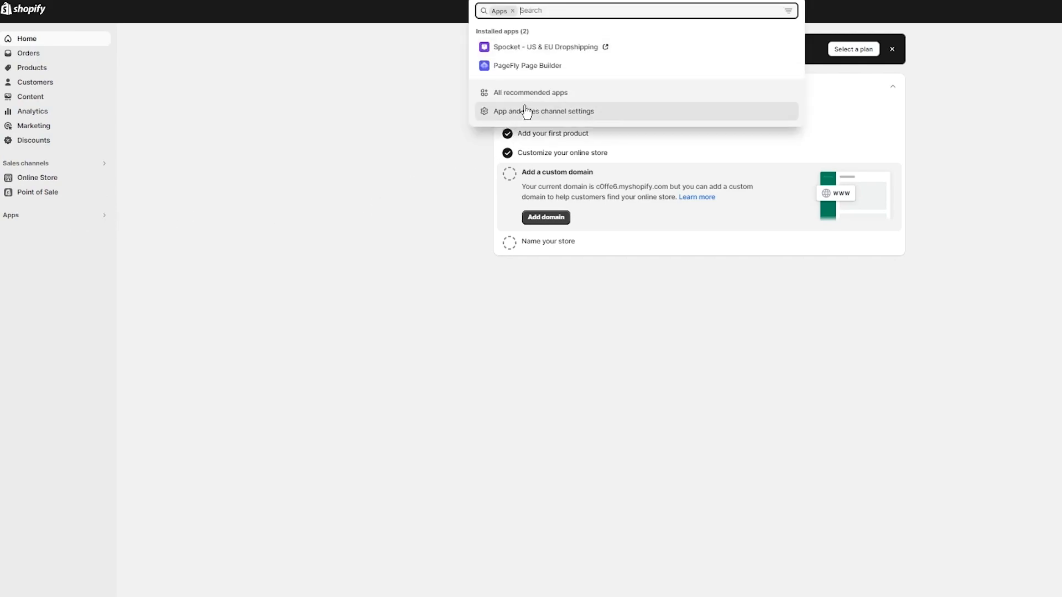
- Search the full Shopify App Store for 'zendrop'
{"action": "left_click", "coordinate": [531, 93]}
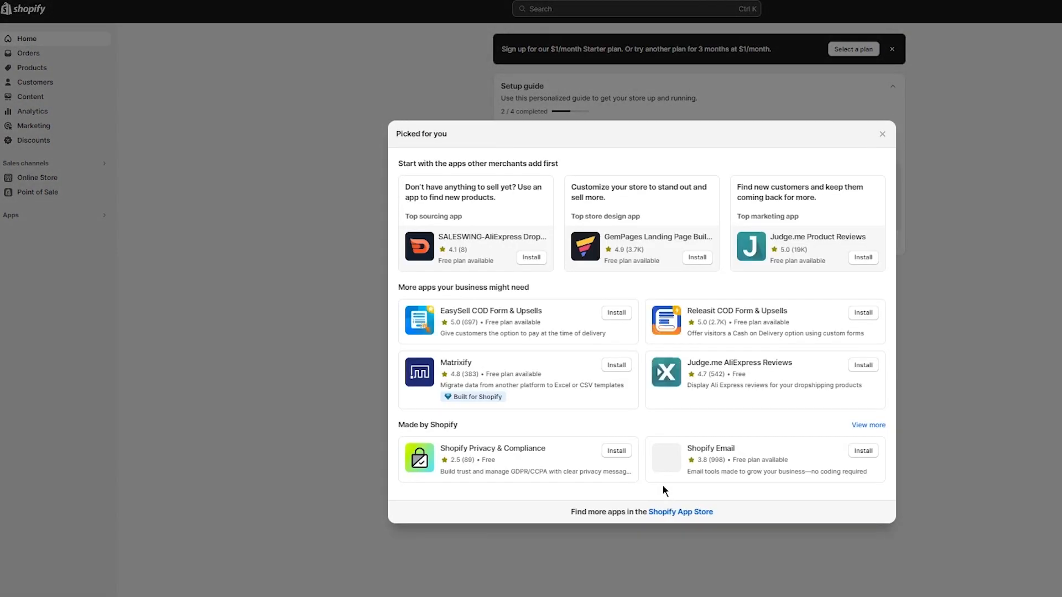
{"action": "left_click", "coordinate": [680, 513]}
{"action": "type", "text": "z"}
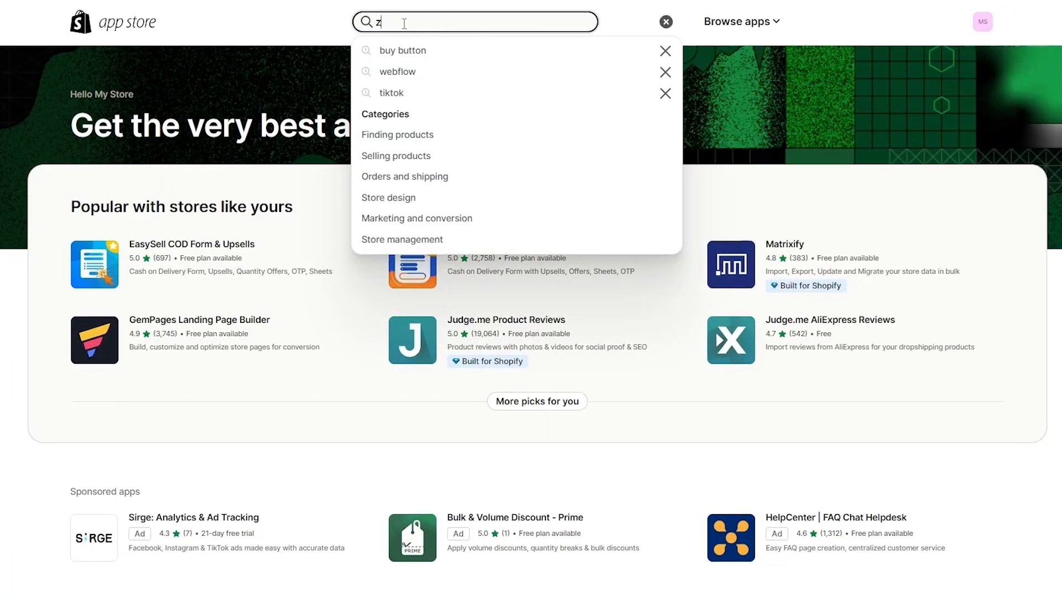
{"action": "type", "text": "endrop"}
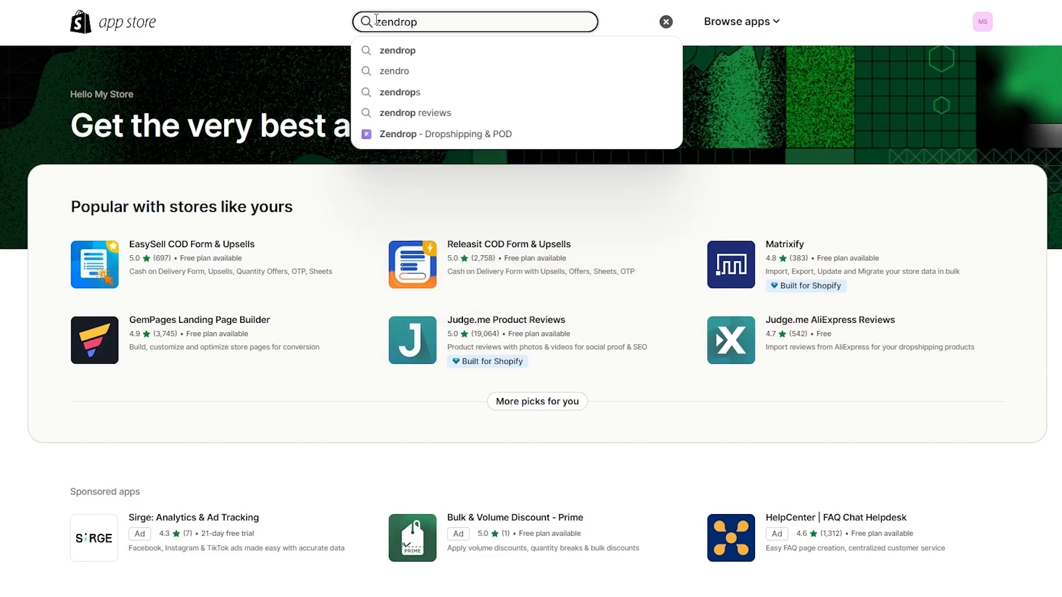
{"action": "left_click", "coordinate": [429, 58]}
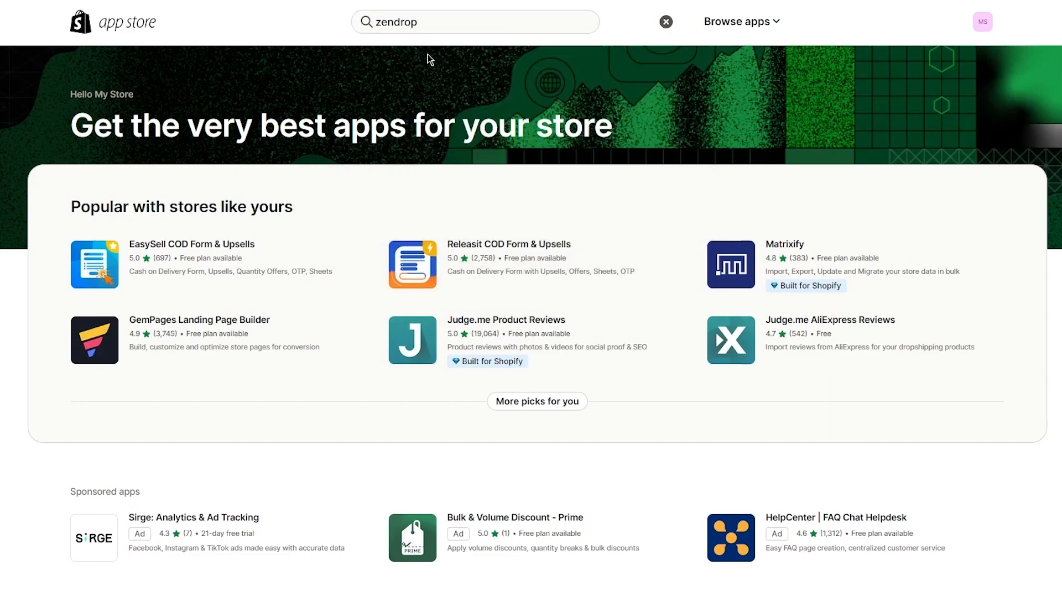
{"action": "key", "text": "Enter"}
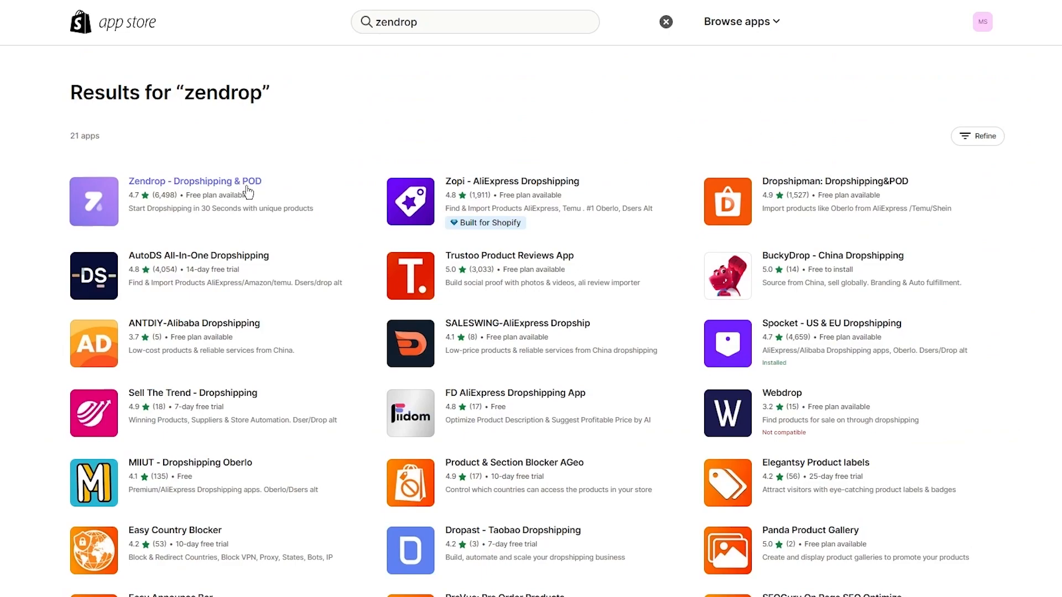
{"action": "mouse_move", "coordinate": [223, 190]}
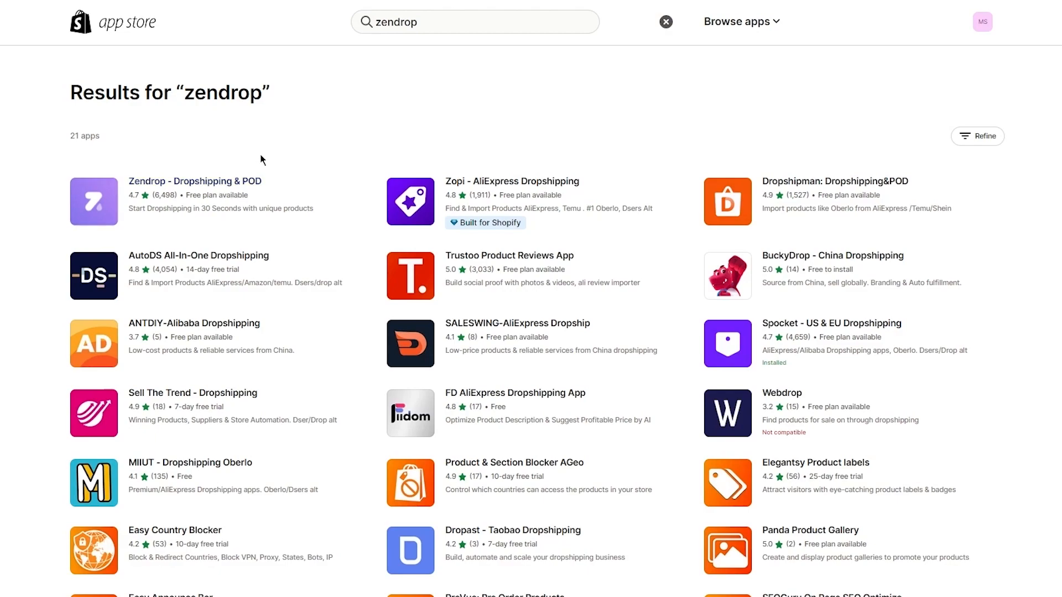
- Browse the Zendrop - Dropshipping & POD listing's description and SELECT pricing plan
{"action": "left_click", "coordinate": [195, 182]}
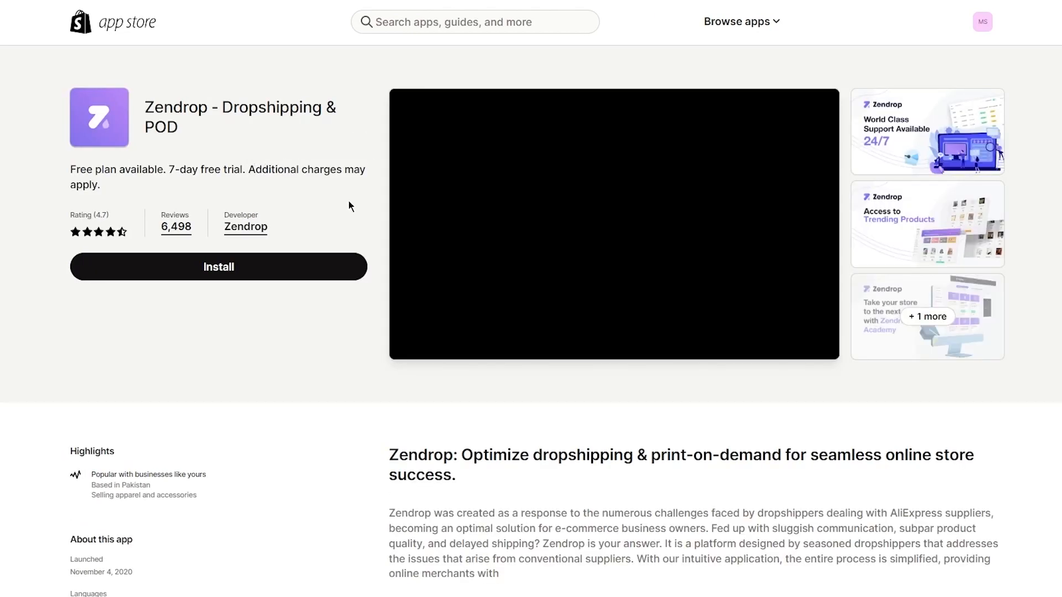
{"action": "scroll", "scroll_direction": "down", "scroll_amount": 3}
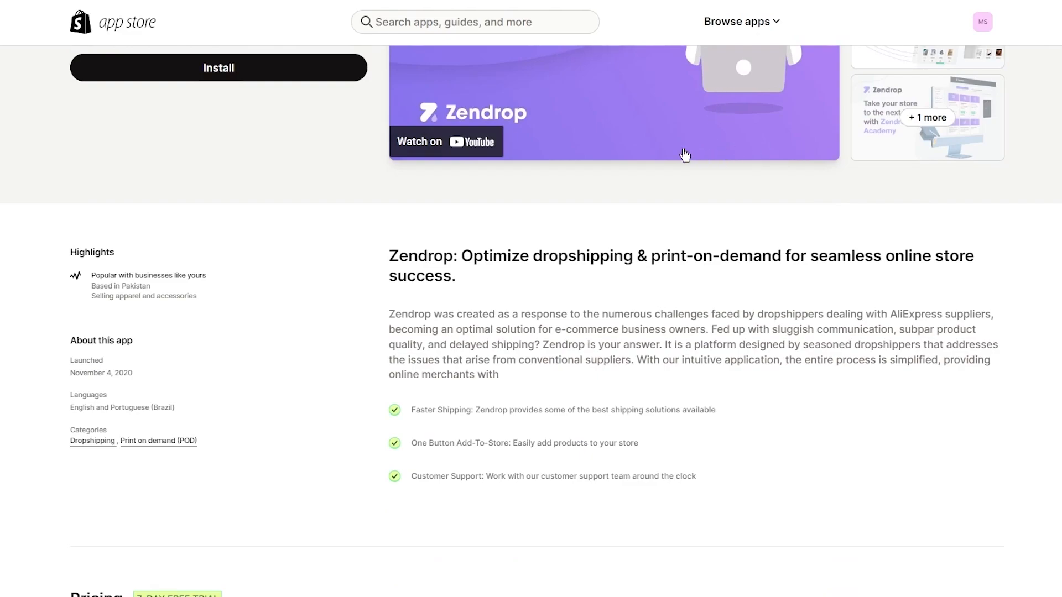
{"action": "scroll", "scroll_direction": "down", "scroll_amount": 3}
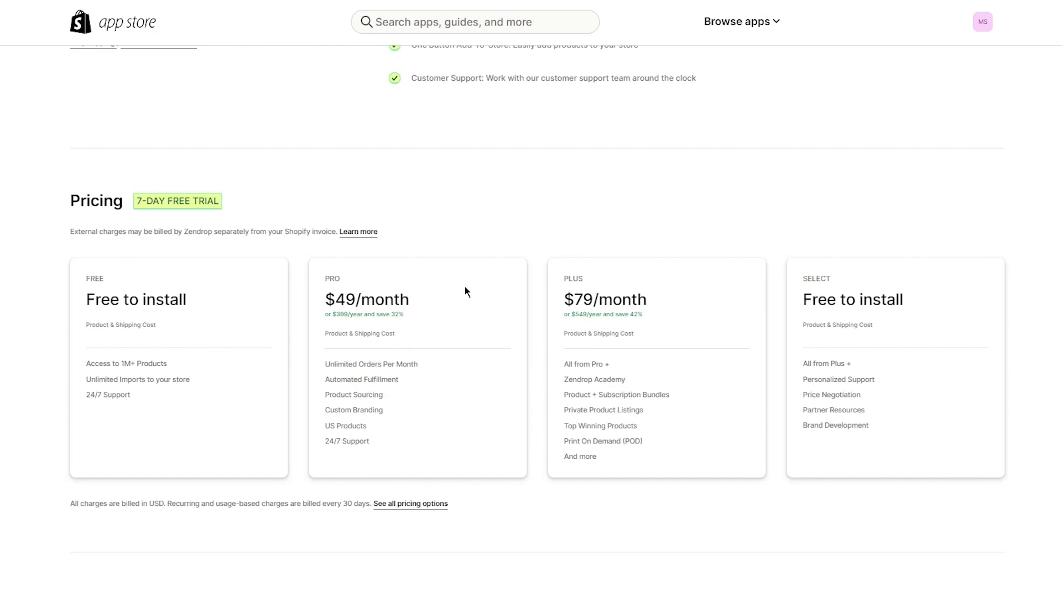
{"action": "left_click_drag", "start_coordinate": [88, 278], "coordinate": [366, 366]}
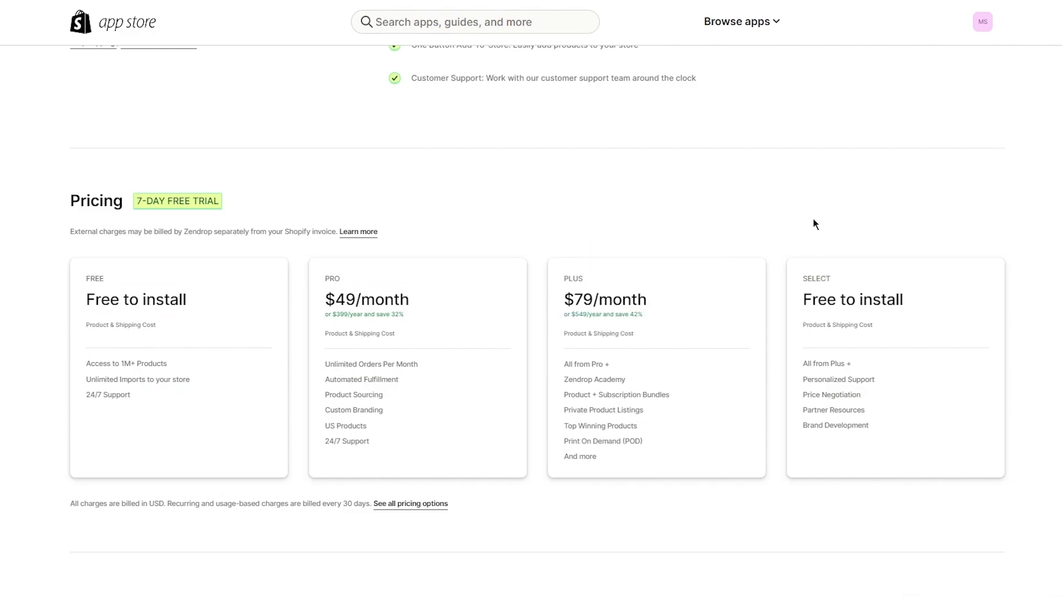
{"action": "mouse_move", "coordinate": [806, 288]}
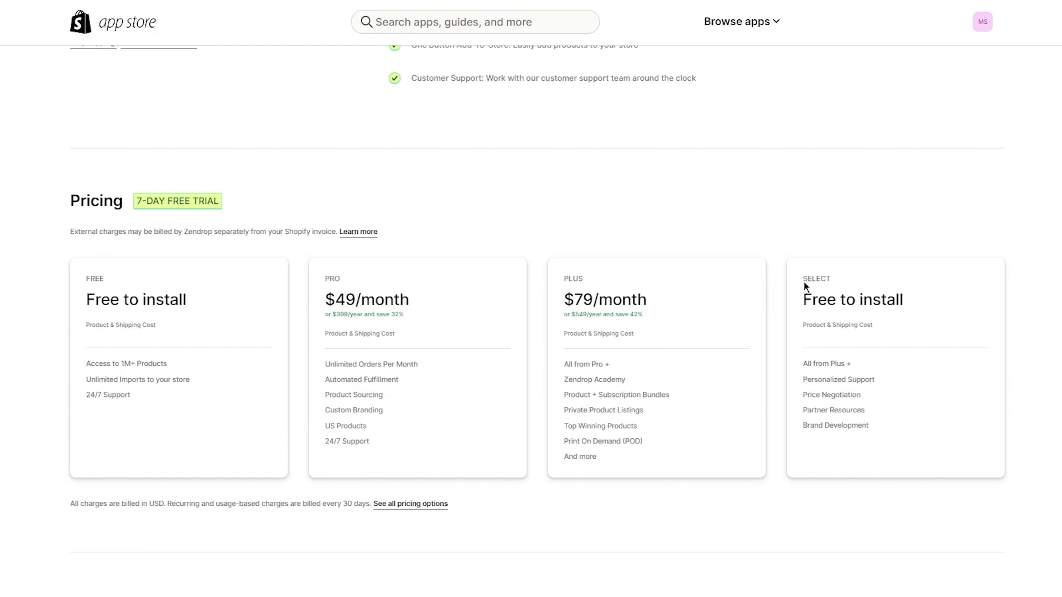
{"action": "mouse_move", "coordinate": [791, 236]}
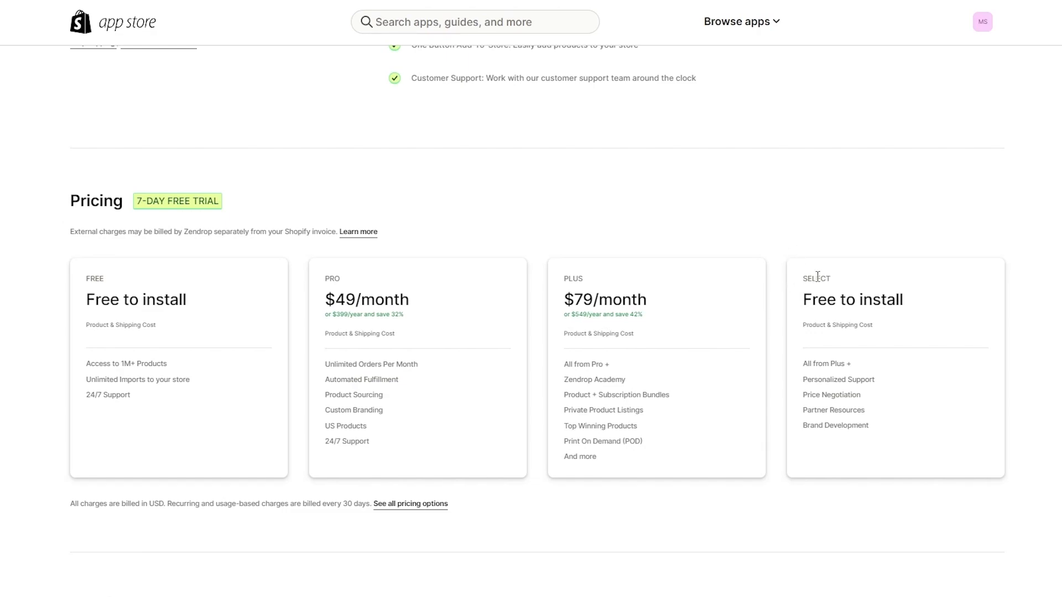
{"action": "left_click_drag", "start_coordinate": [816, 277], "coordinate": [860, 395]}
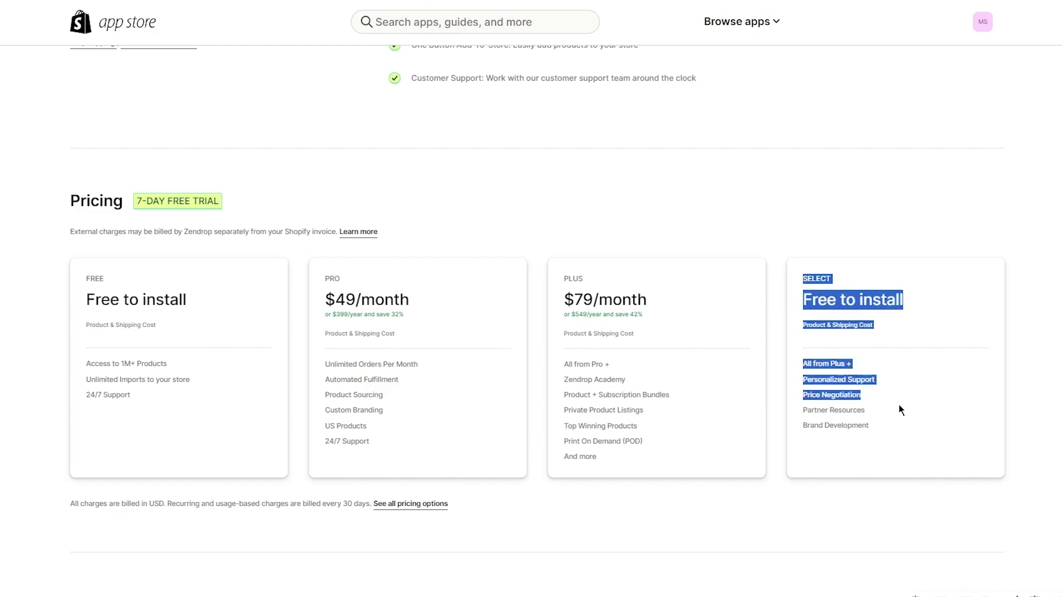
{"action": "left_click", "coordinate": [837, 261]}
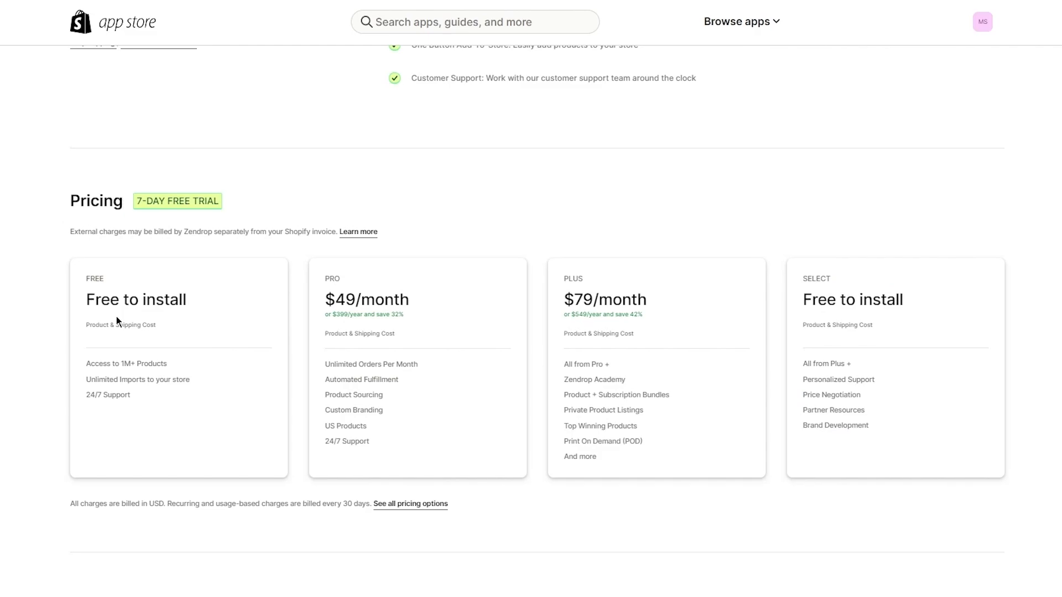
{"action": "scroll", "scroll_direction": "down", "scroll_amount": 3}
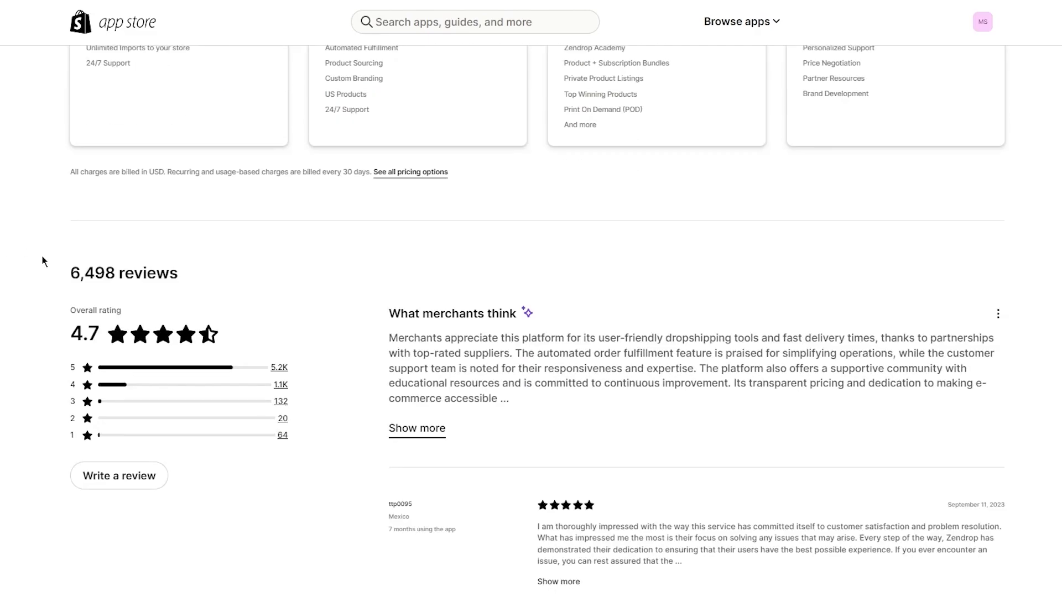
{"action": "scroll", "scroll_direction": "up", "scroll_amount": 3}
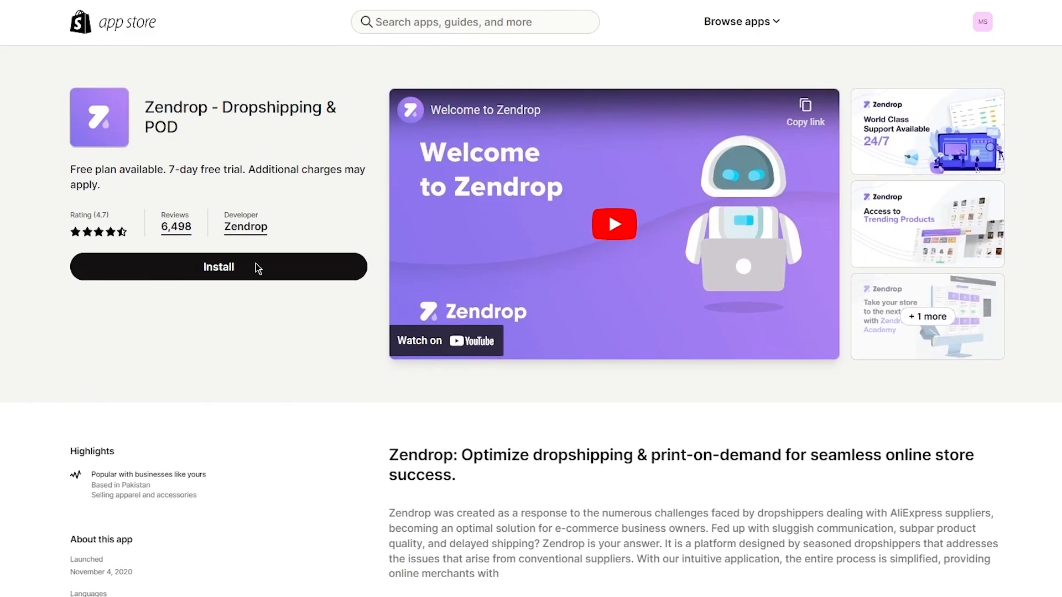
{"action": "mouse_move", "coordinate": [257, 268]}
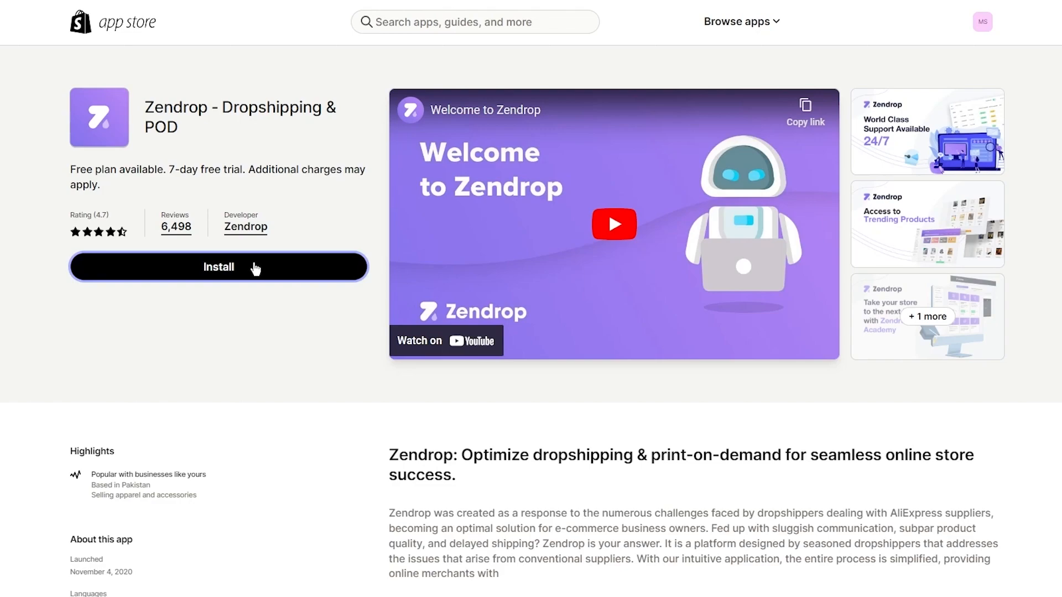
{"action": "mouse_move", "coordinate": [287, 203]}
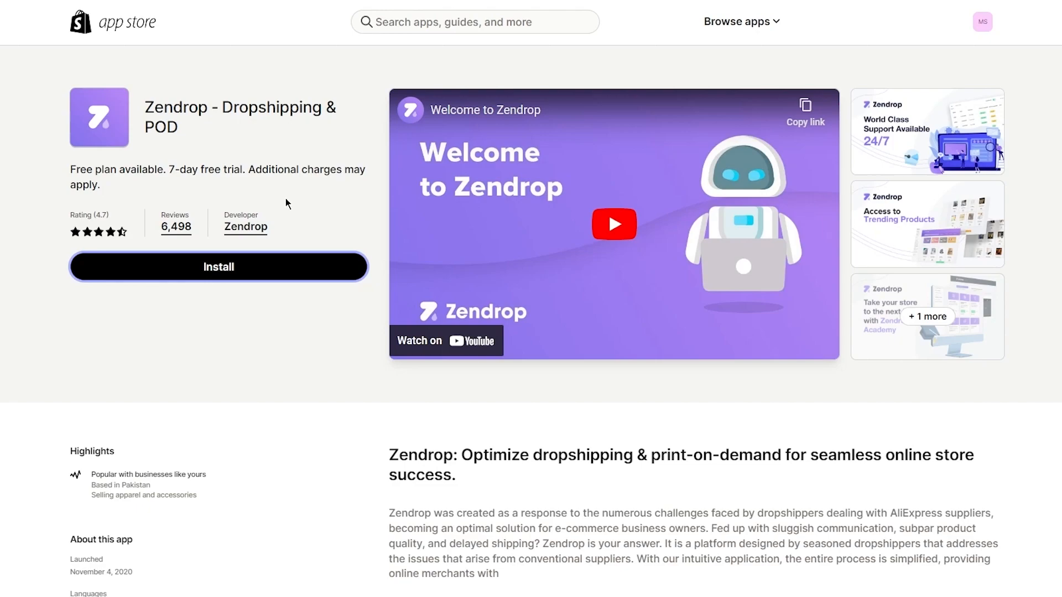
- Install Zendrop - Dropshipping & POD and approve its store permissions
{"action": "left_click", "coordinate": [218, 267]}
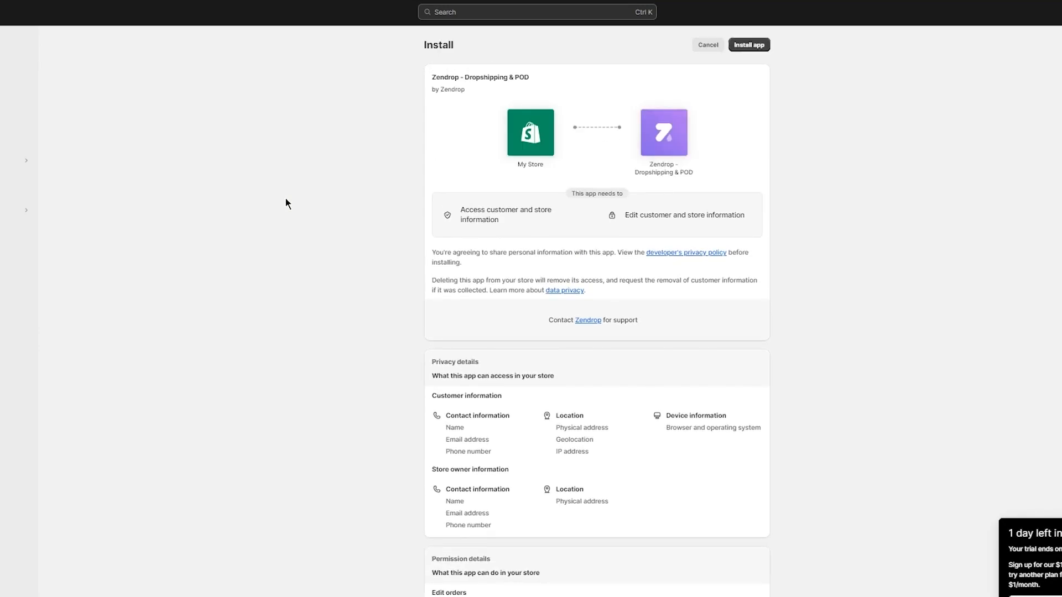
{"action": "left_click", "coordinate": [749, 45]}
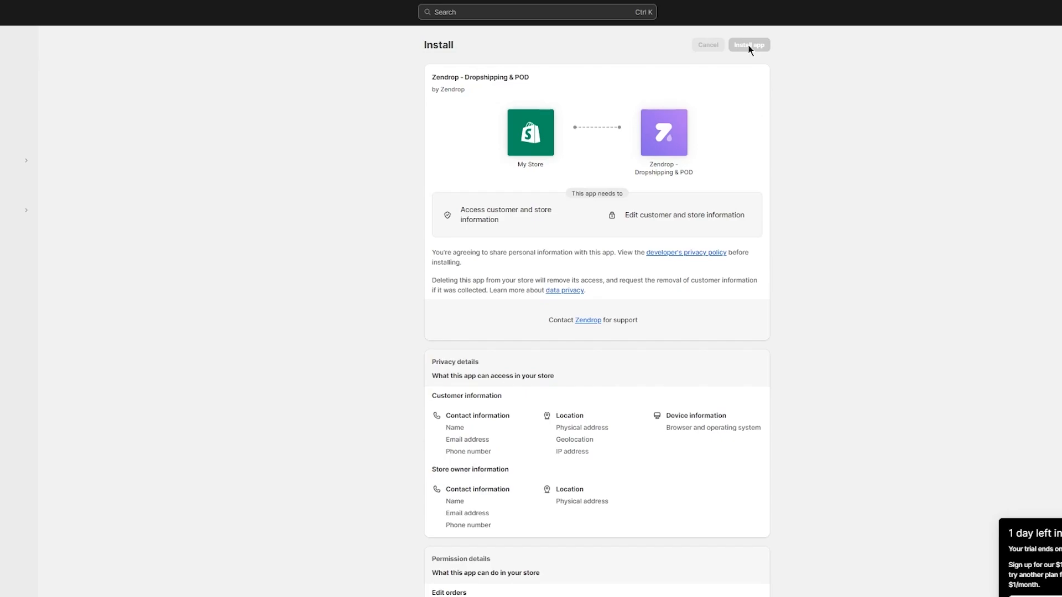
{"action": "left_click", "coordinate": [748, 45]}
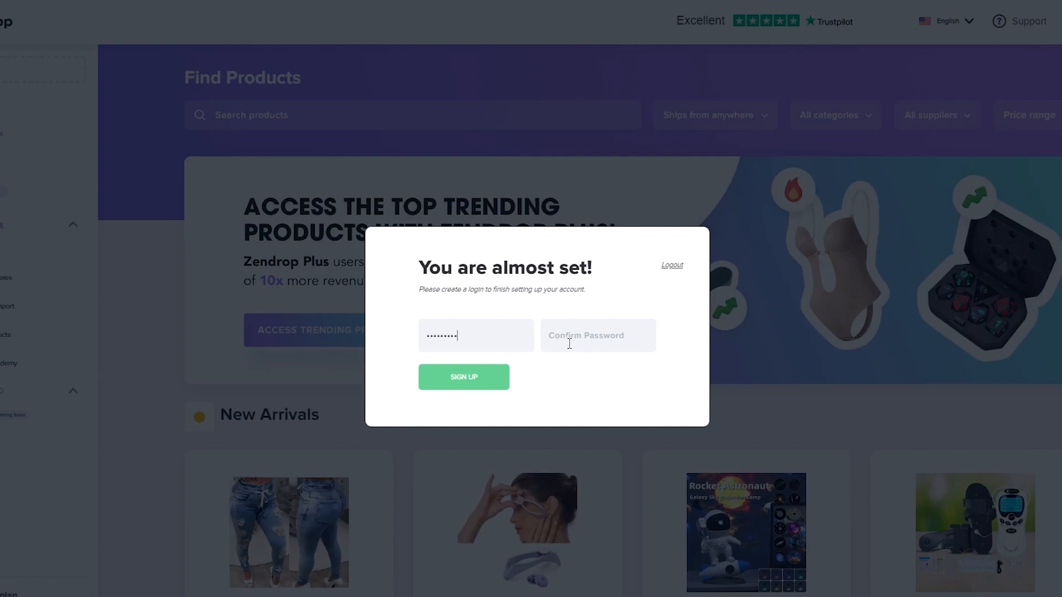
- Complete the Zendrop account sign-up with a password to reach Find Products
{"action": "type", "text": "•"}
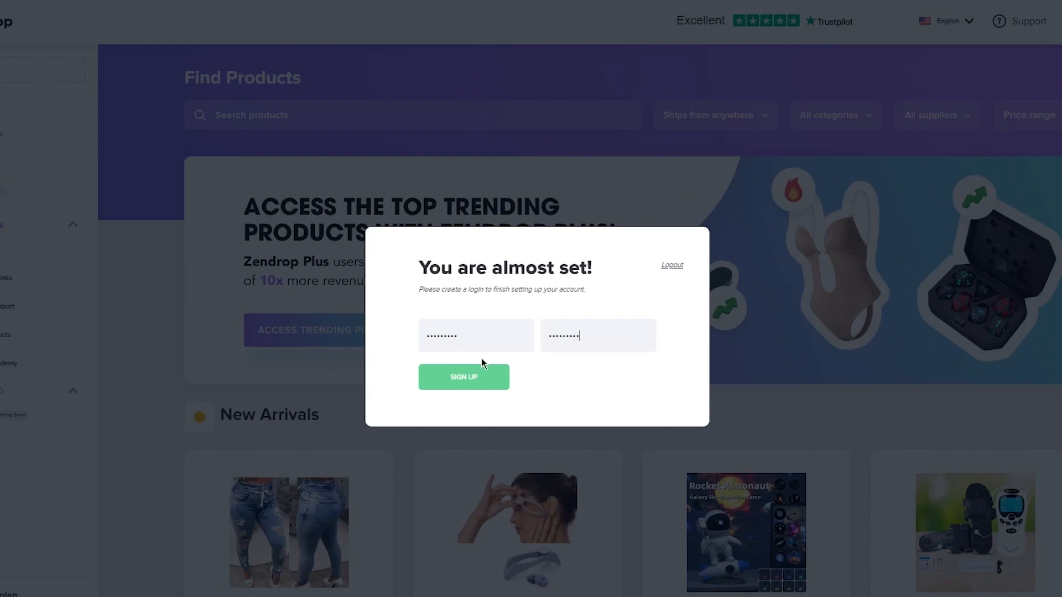
{"action": "left_click", "coordinate": [463, 377]}
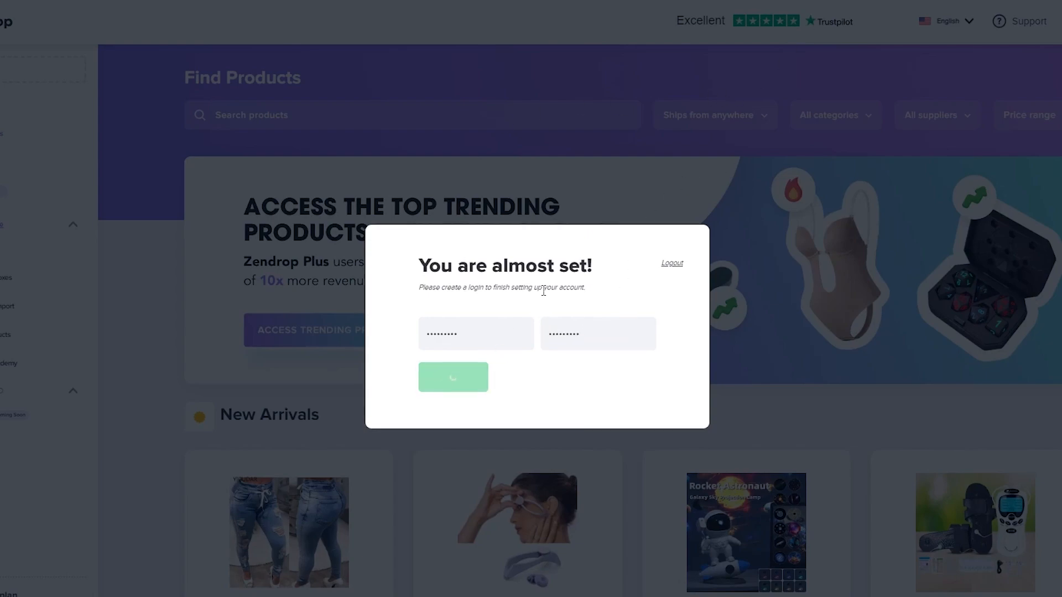
{"action": "left_click", "coordinate": [453, 377]}
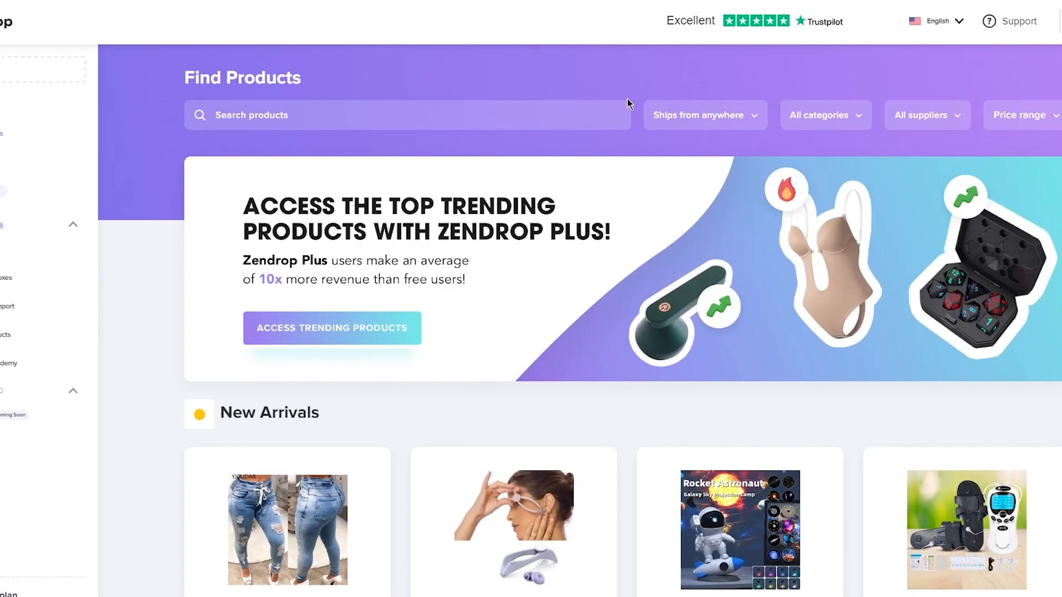
{"action": "mouse_move", "coordinate": [643, 165]}
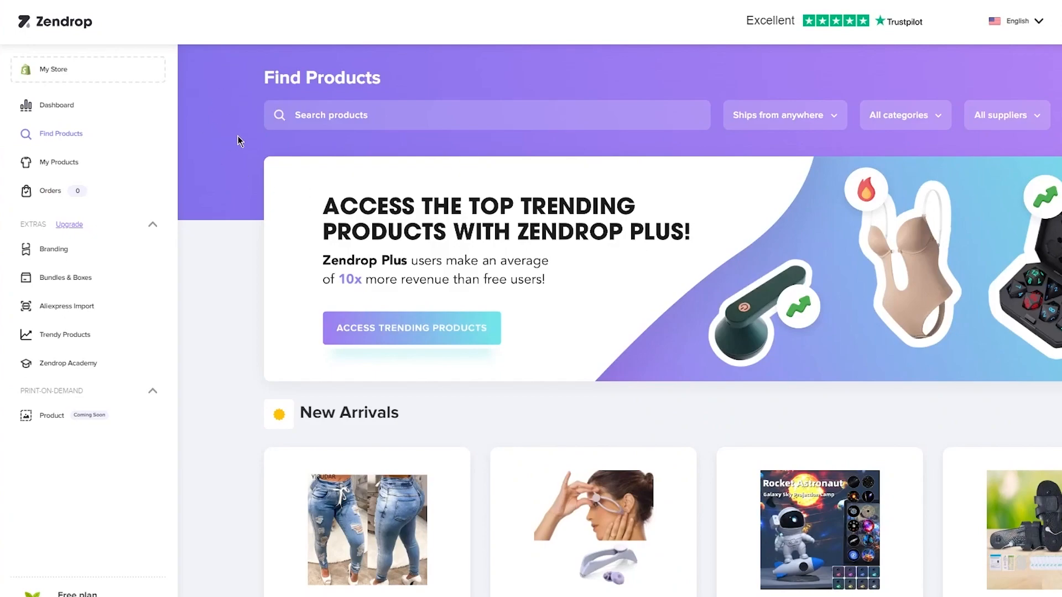
{"action": "mouse_move", "coordinate": [99, 117]}
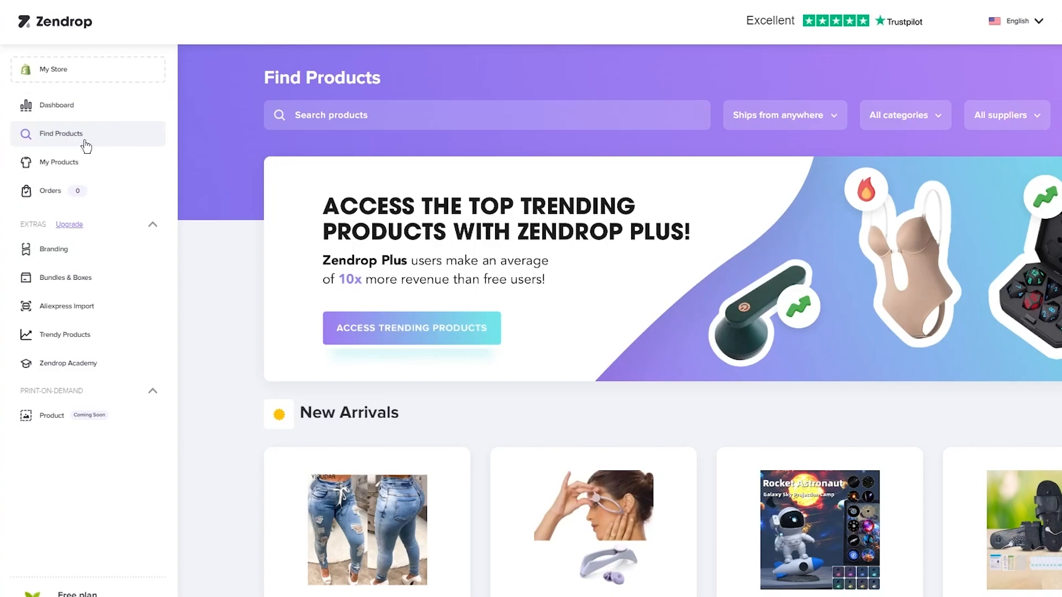
{"action": "mouse_move", "coordinate": [51, 78]}
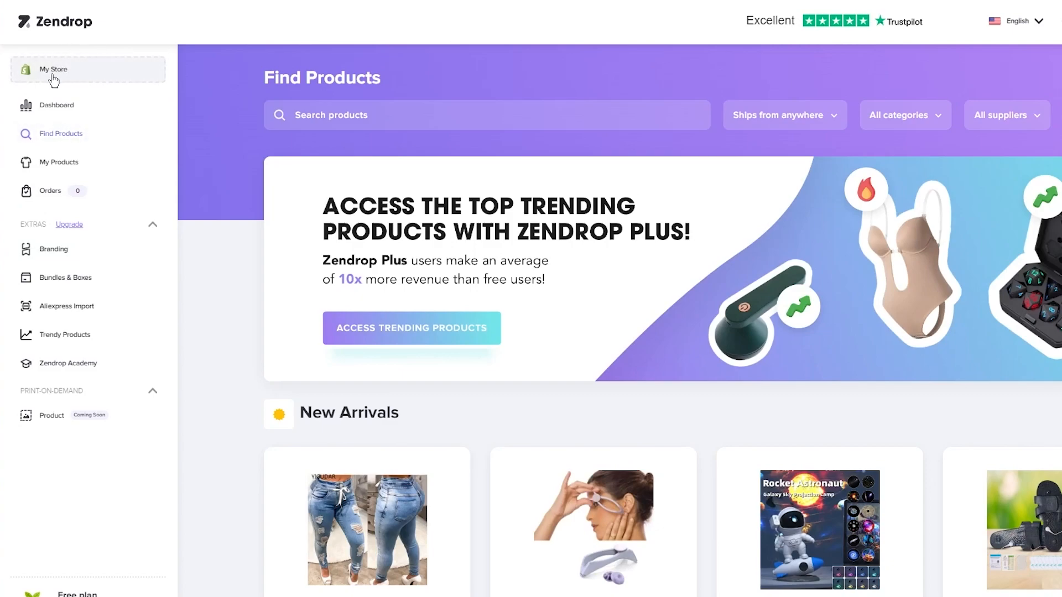
{"action": "mouse_move", "coordinate": [30, 132]}
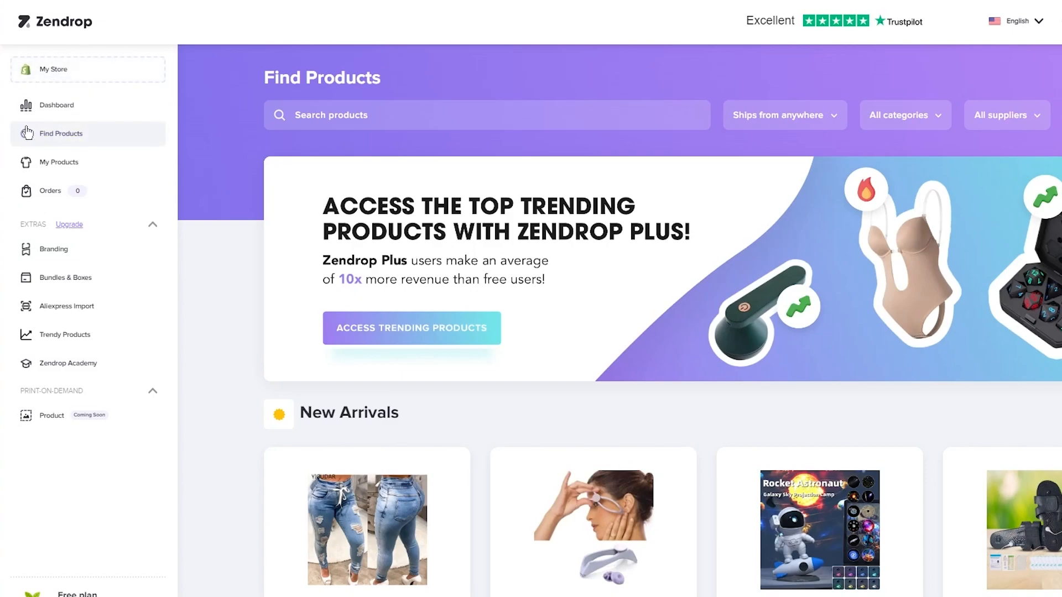
{"action": "scroll", "scroll_direction": "down", "scroll_amount": 3}
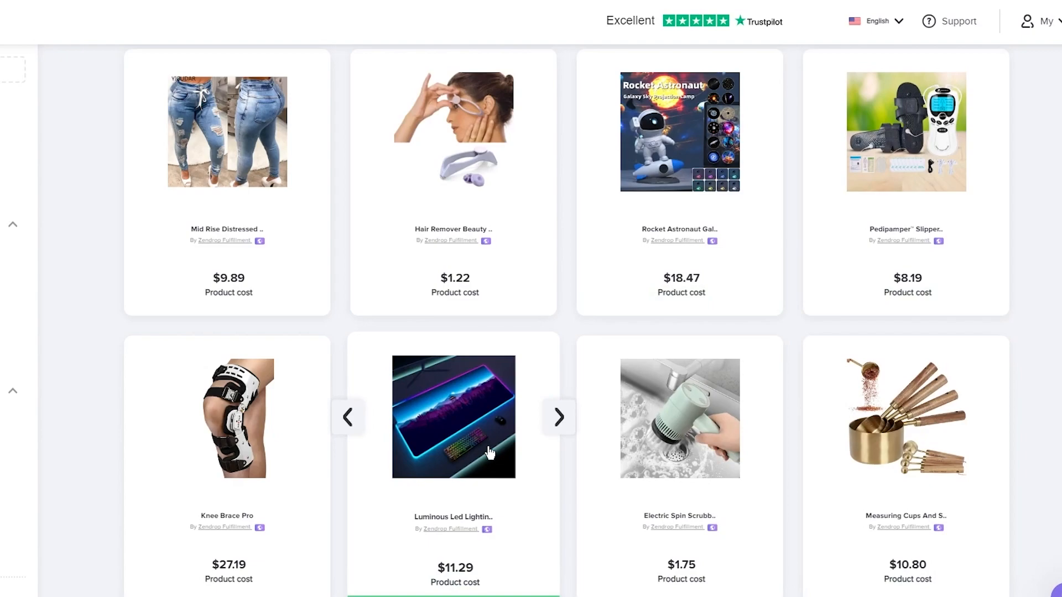
{"action": "scroll", "scroll_direction": "down", "scroll_amount": 3}
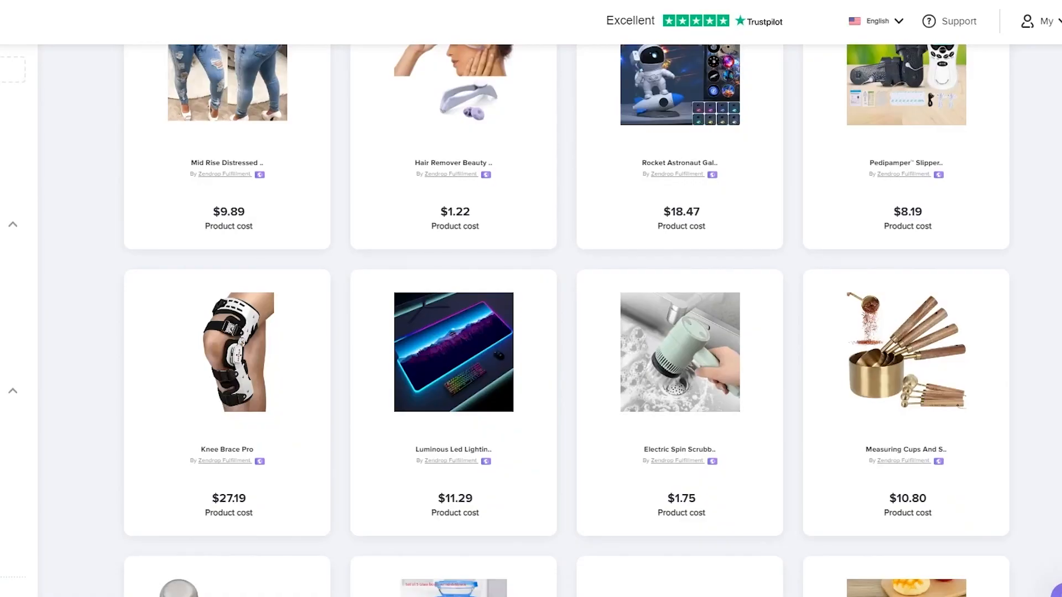
{"action": "mouse_move", "coordinate": [376, 256]}
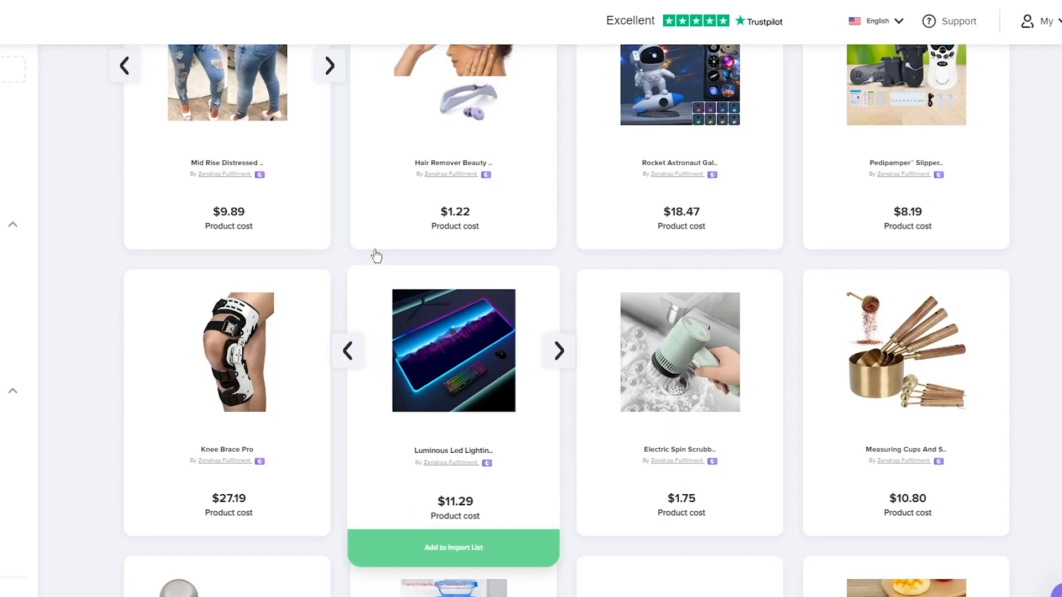
{"action": "left_click", "coordinate": [453, 351]}
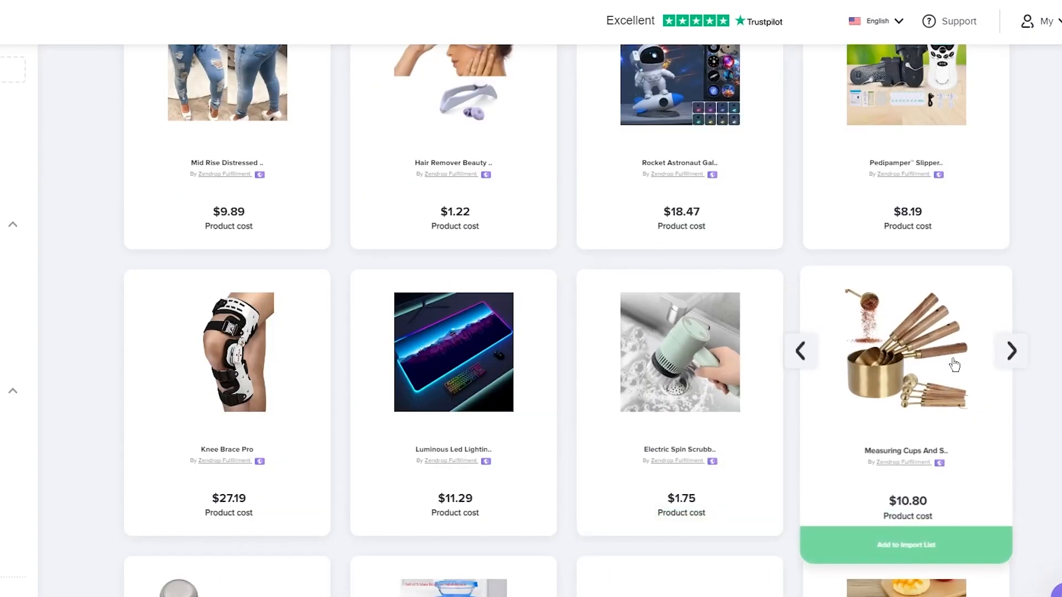
{"action": "scroll", "scroll_direction": "down", "scroll_amount": 3}
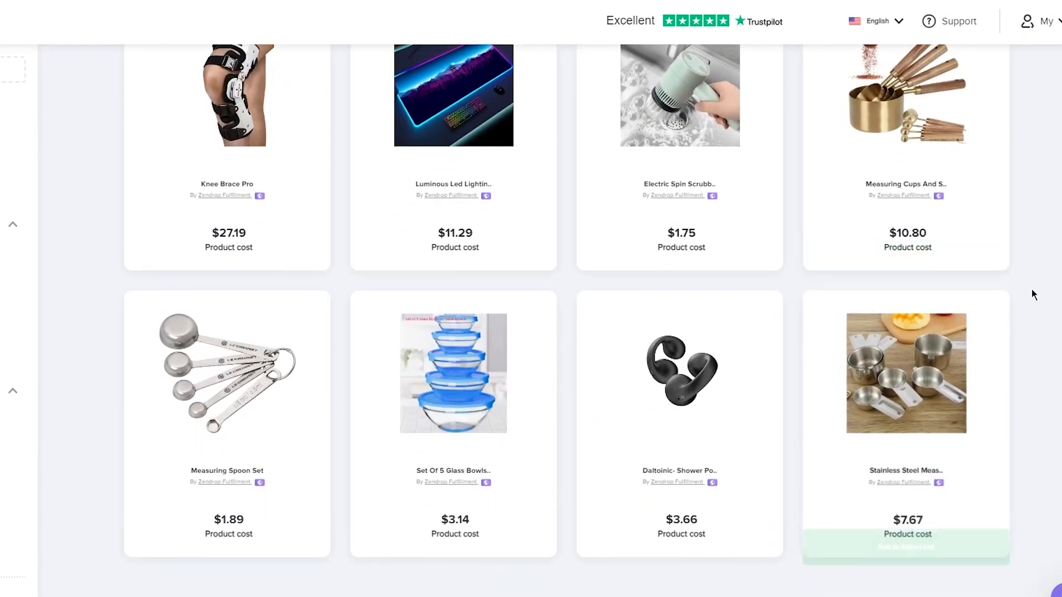
{"action": "scroll", "scroll_direction": "down", "scroll_amount": 3}
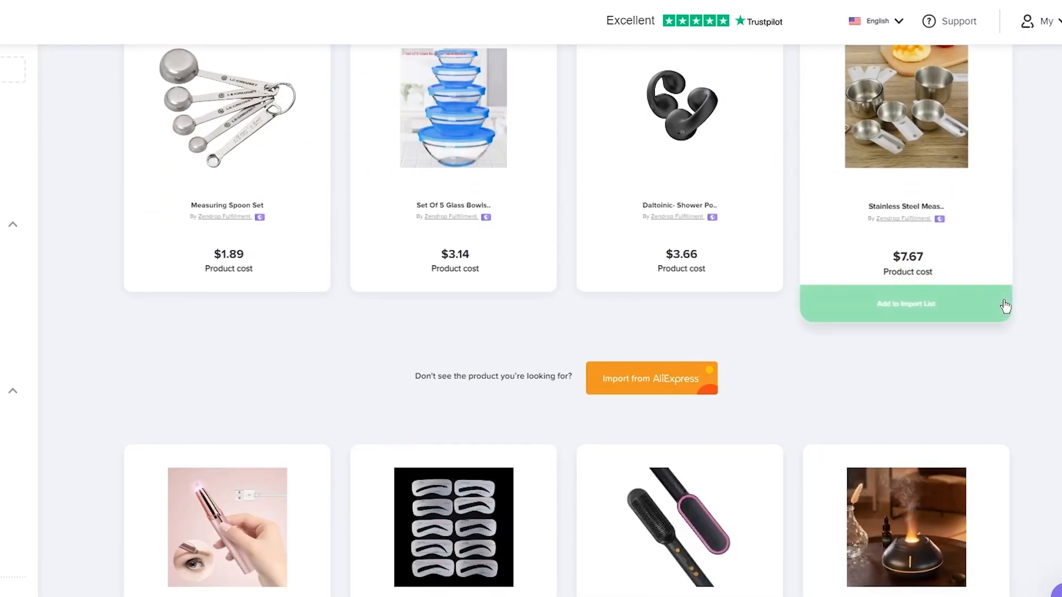
{"action": "scroll", "scroll_direction": "down", "scroll_amount": 3}
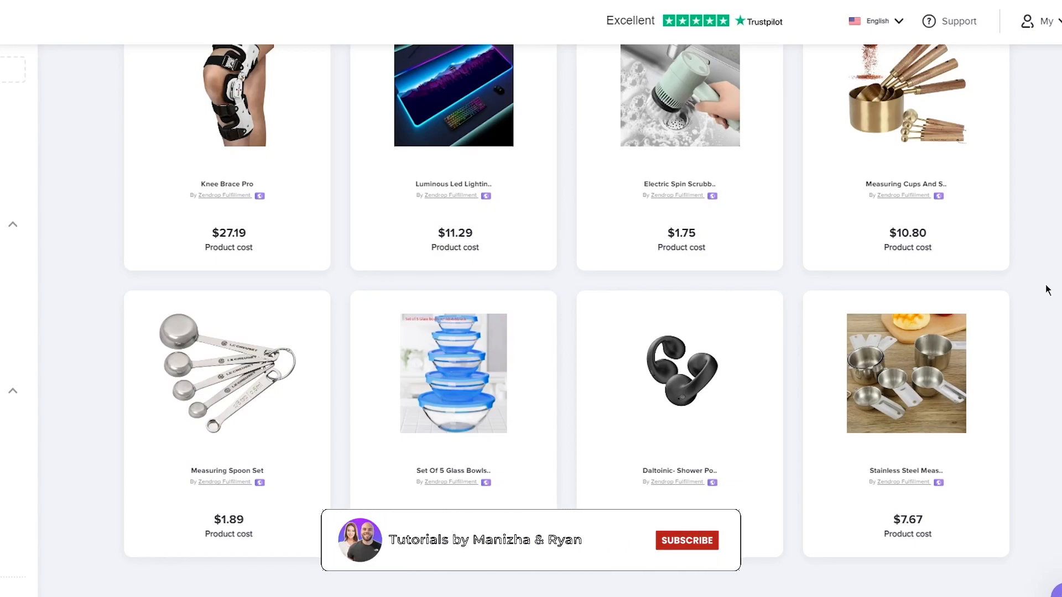
{"action": "left_click", "coordinate": [686, 540]}
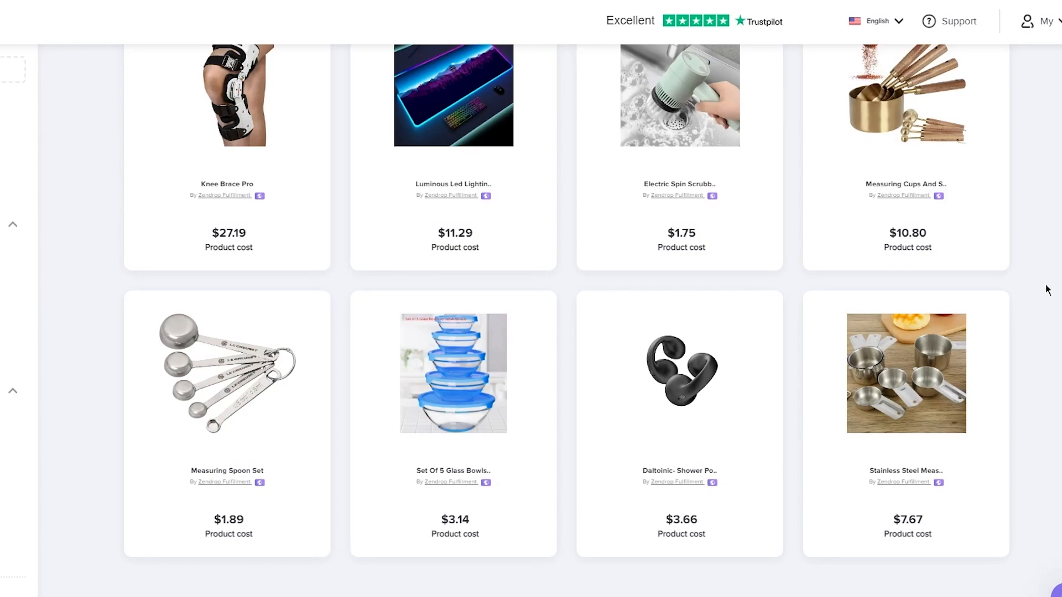
{"action": "mouse_move", "coordinate": [186, 228]}
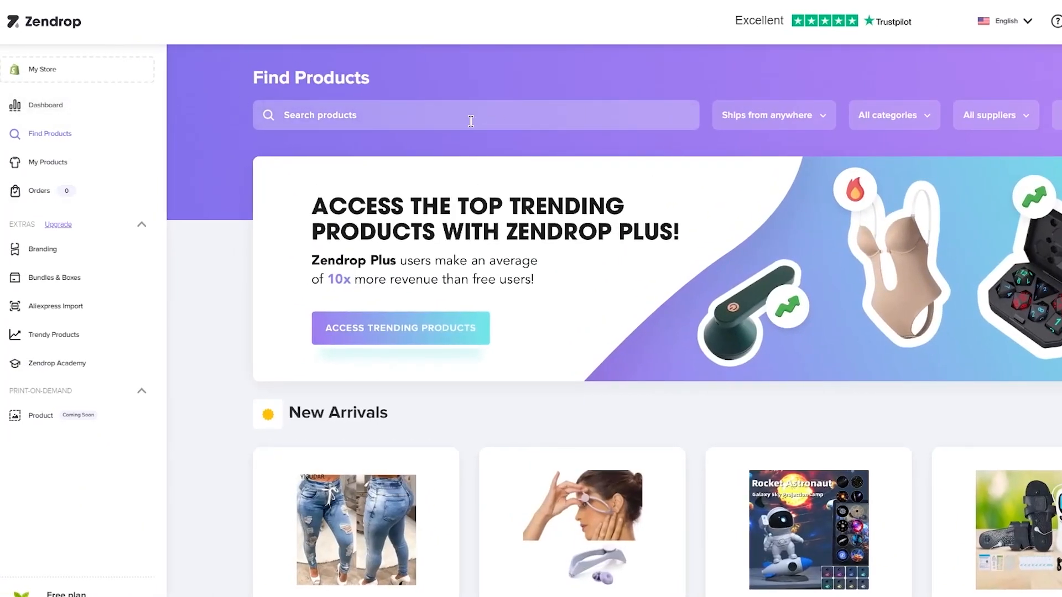
{"action": "mouse_move", "coordinate": [373, 129]}
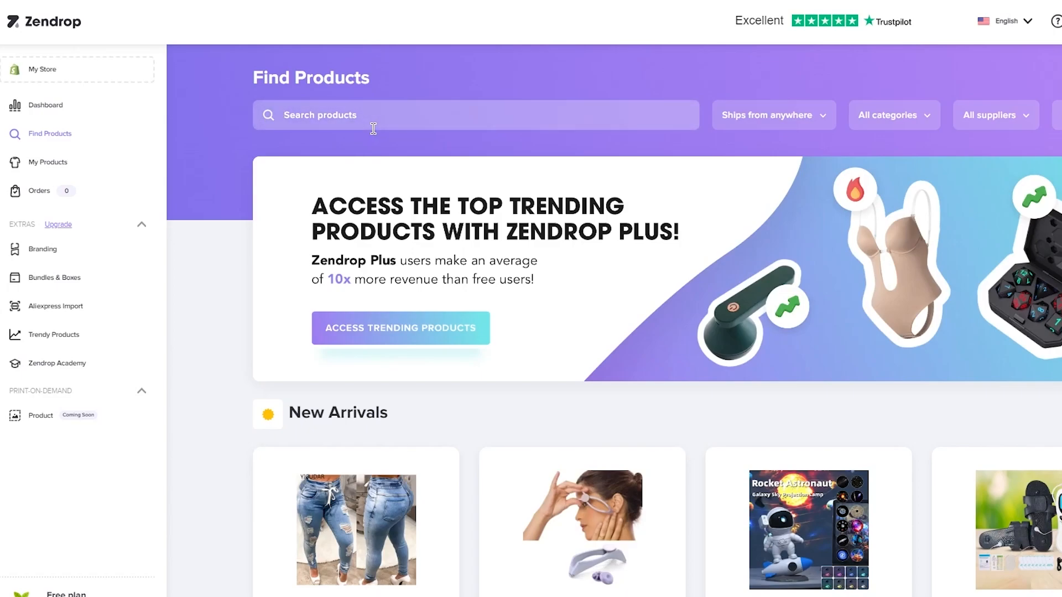
{"action": "scroll", "scroll_direction": "down", "scroll_amount": 3}
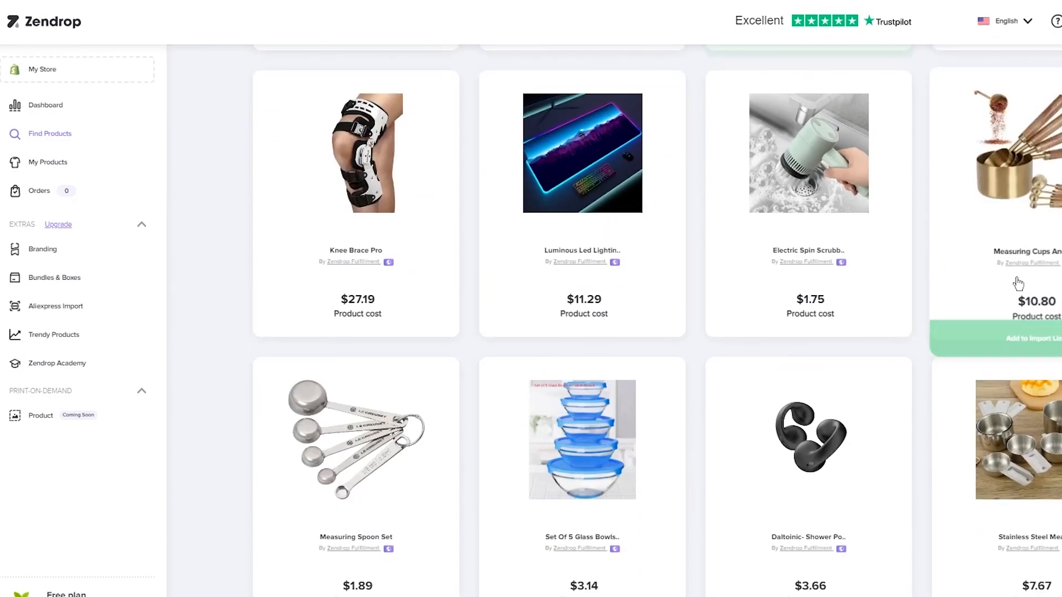
{"action": "scroll", "scroll_direction": "down", "scroll_amount": 3}
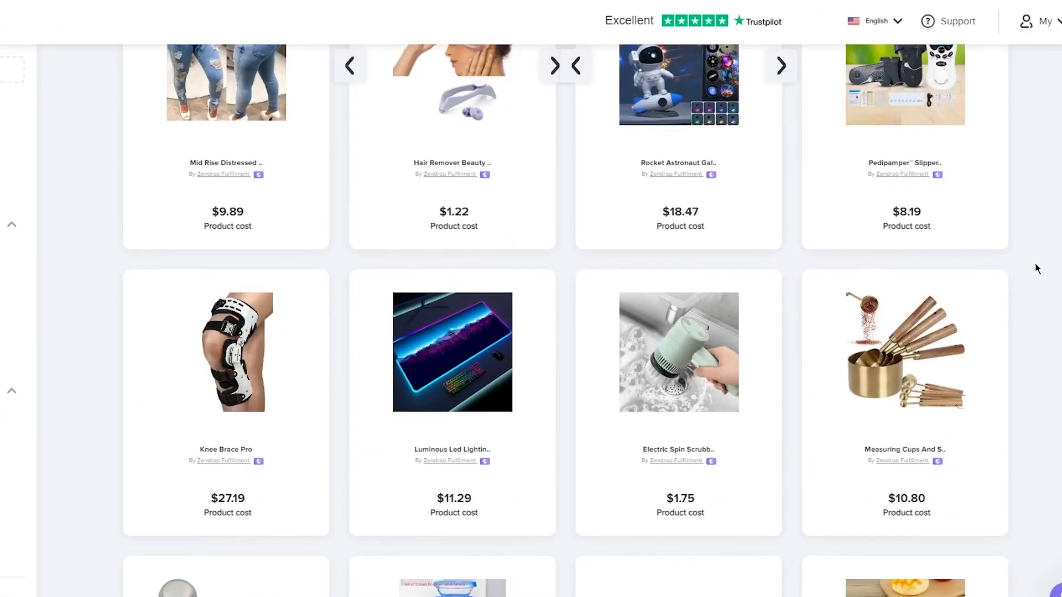
{"action": "scroll", "scroll_direction": "down", "scroll_amount": 3}
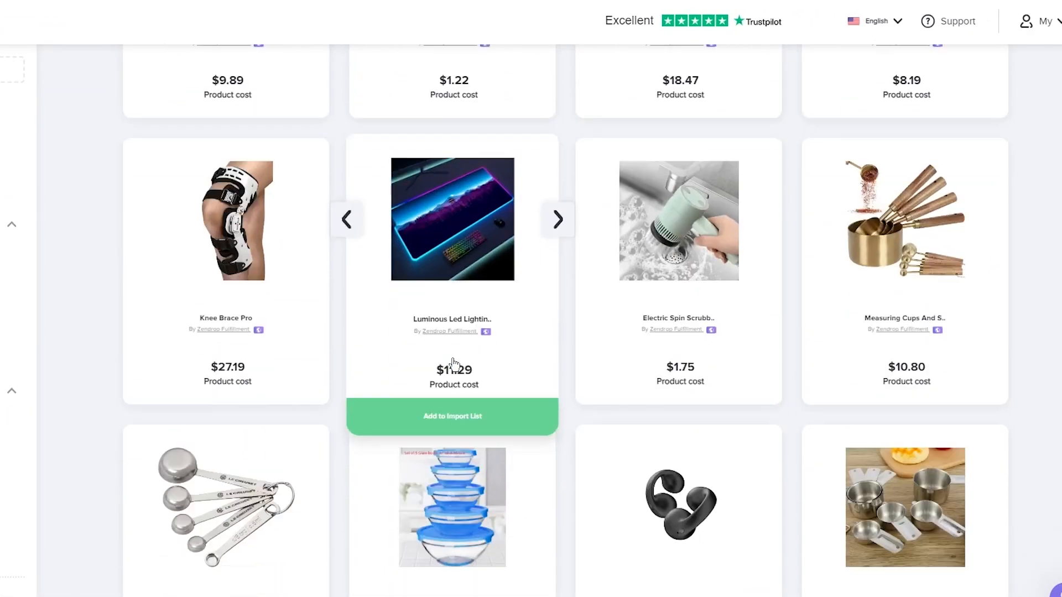
{"action": "scroll", "scroll_direction": "down", "scroll_amount": 3}
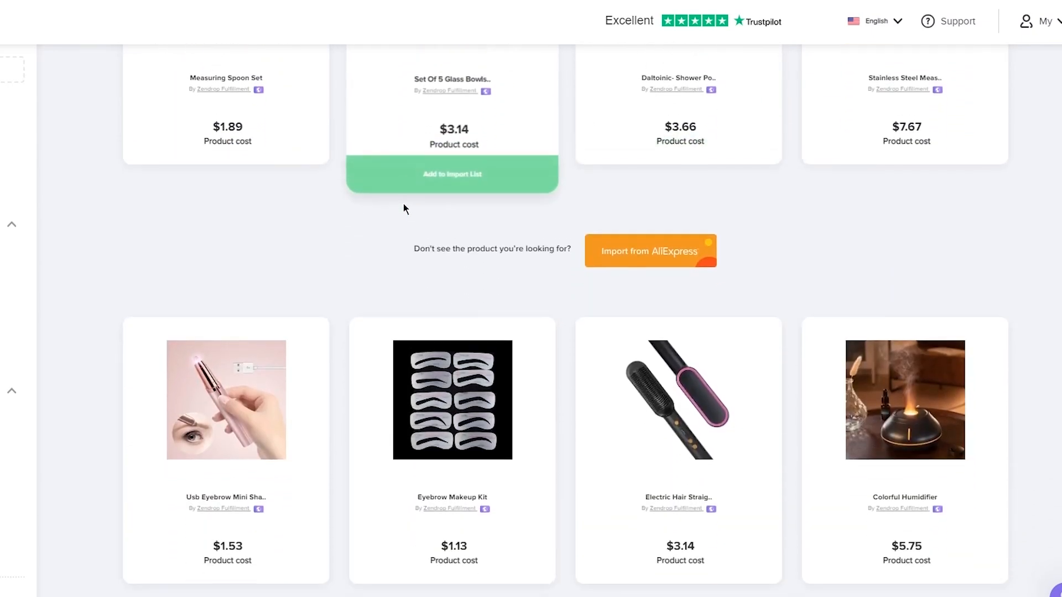
{"action": "scroll", "scroll_direction": "down", "scroll_amount": 3}
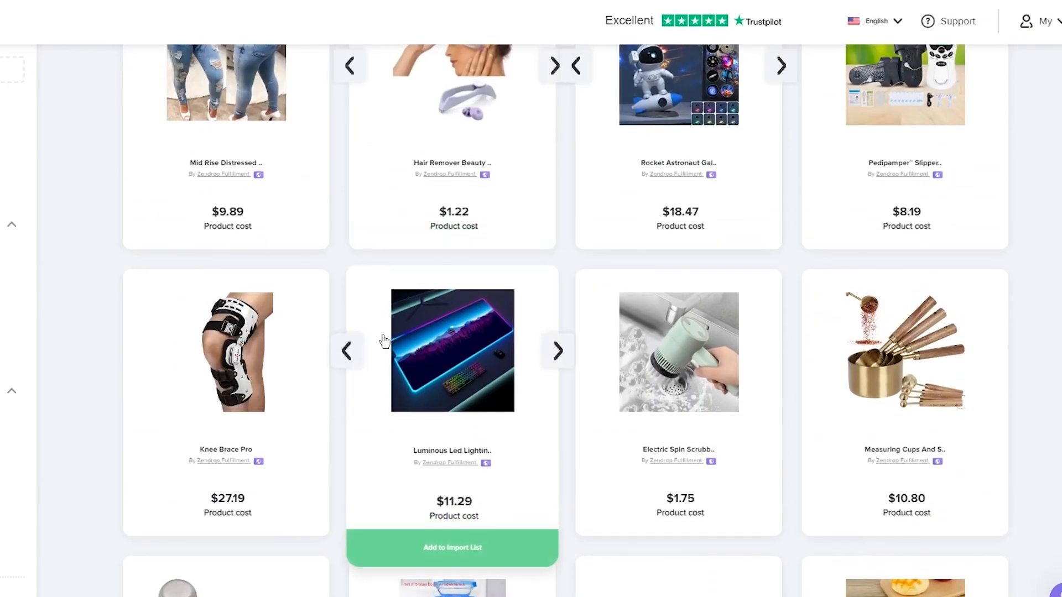
- Open the Luminous LED Lighting Mouse Pad page showing costs $11.29–$17.60
{"action": "left_click", "coordinate": [557, 352]}
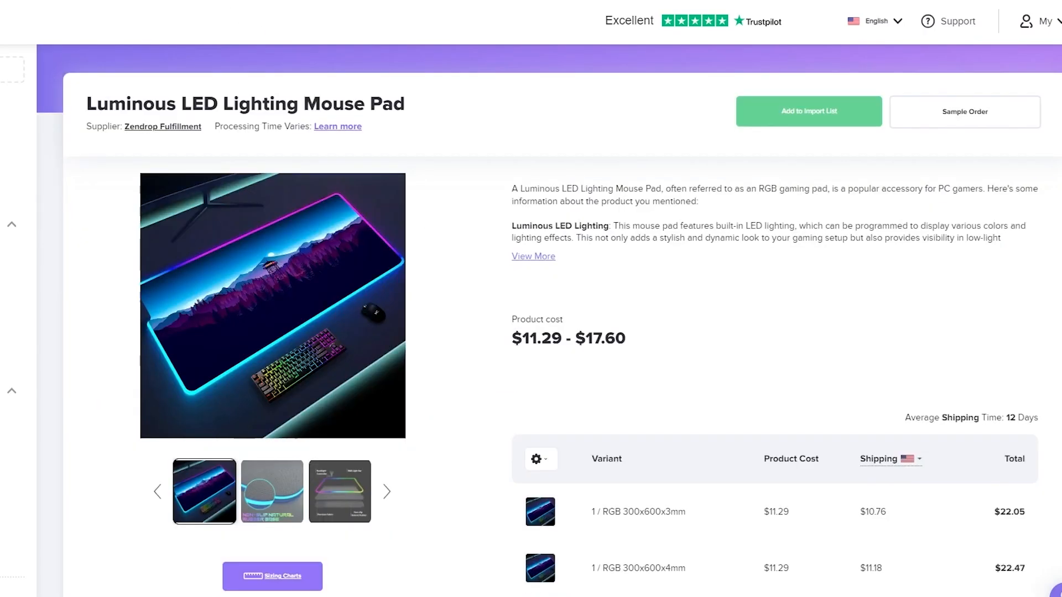
{"action": "scroll", "scroll_direction": "down", "scroll_amount": 3}
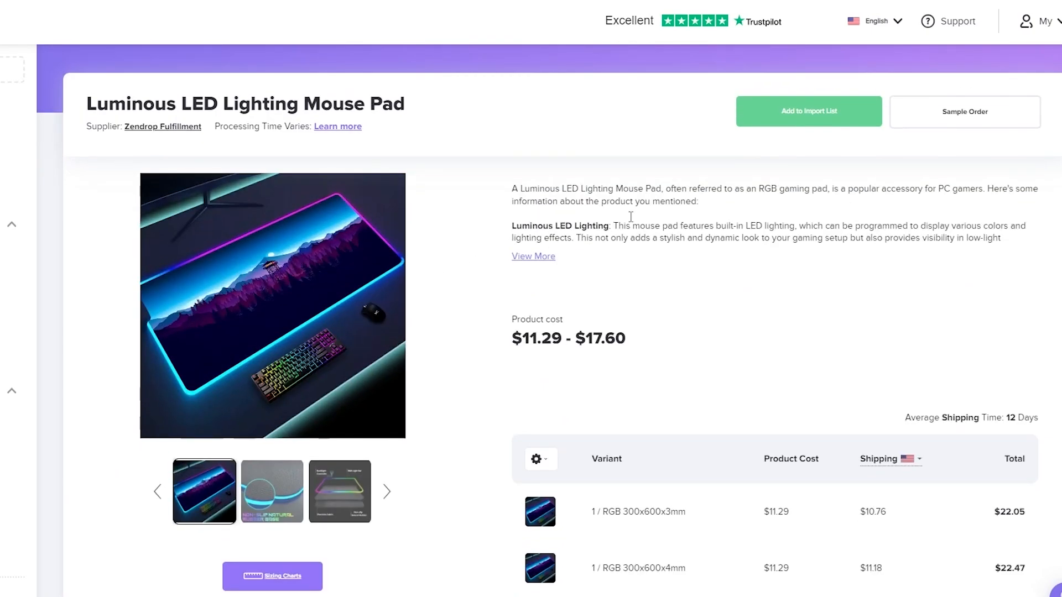
{"action": "mouse_move", "coordinate": [809, 119]}
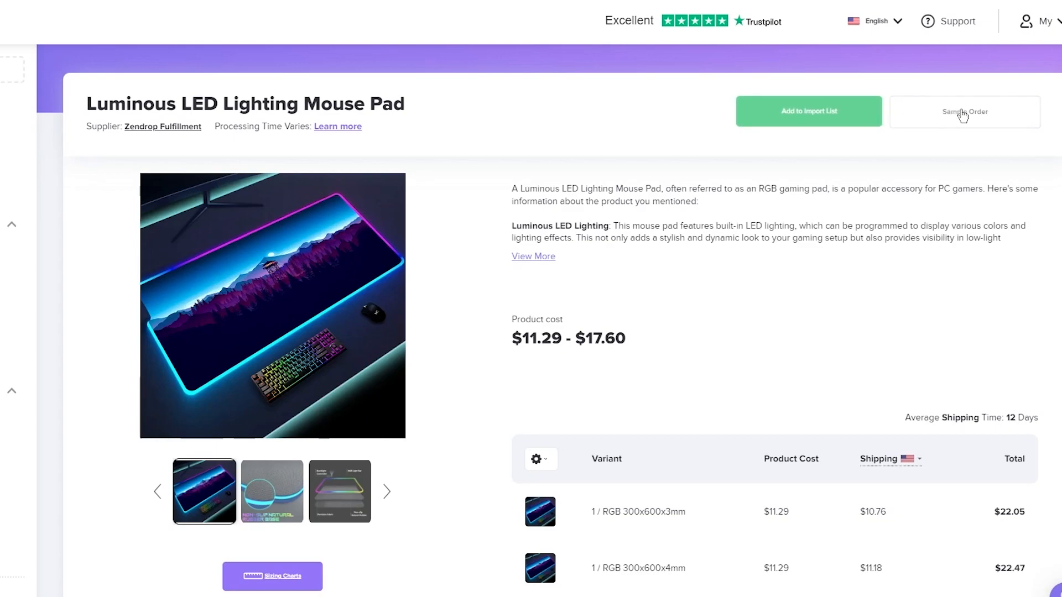
{"action": "mouse_move", "coordinate": [930, 128]}
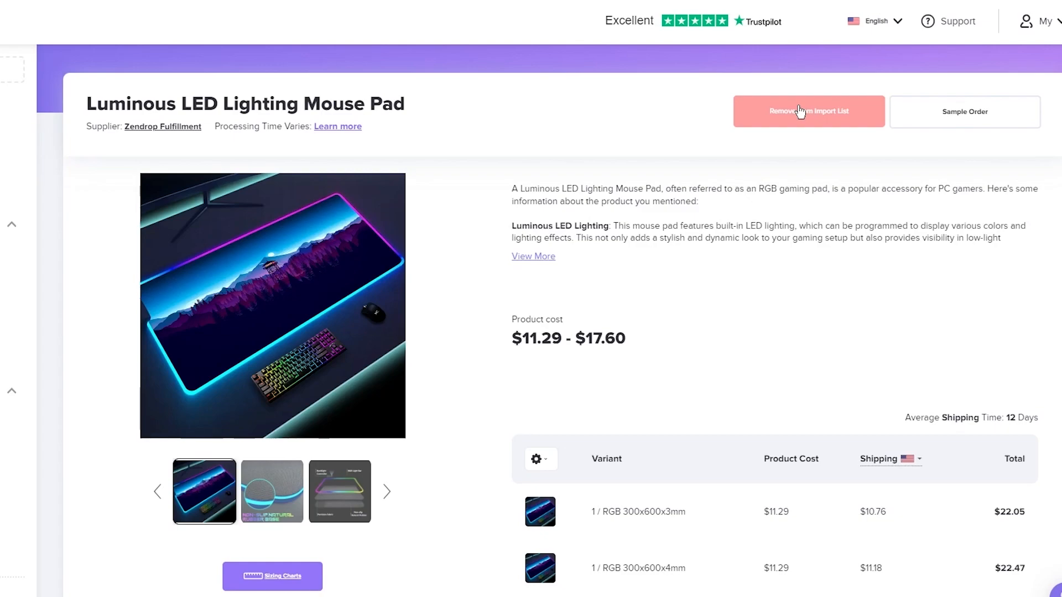
- Add the mouse pad to the import list and view it under My Products
{"action": "scroll", "scroll_direction": "down", "scroll_amount": 3}
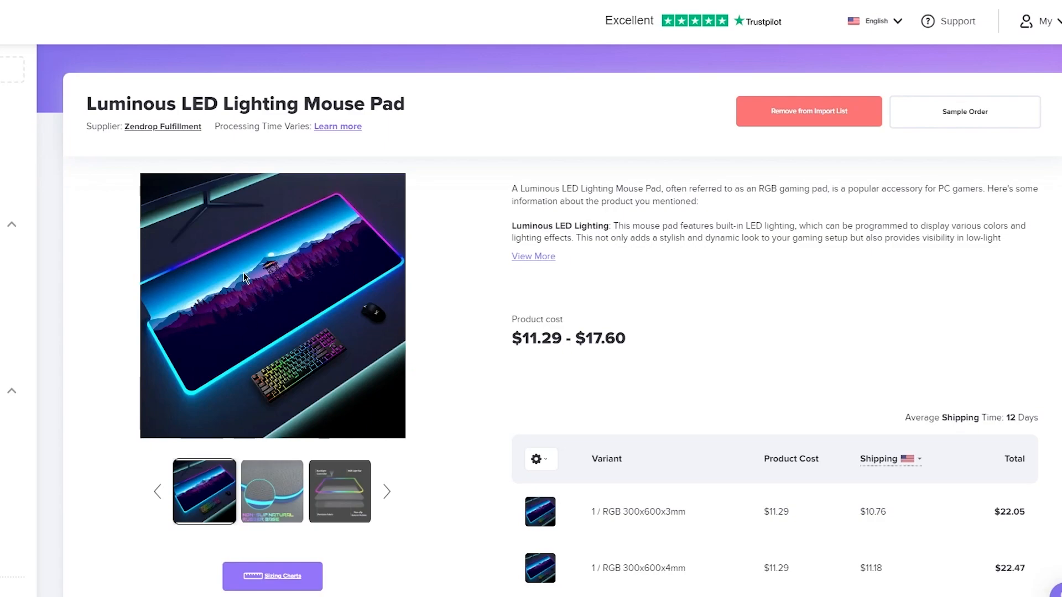
{"action": "mouse_move", "coordinate": [480, 217]}
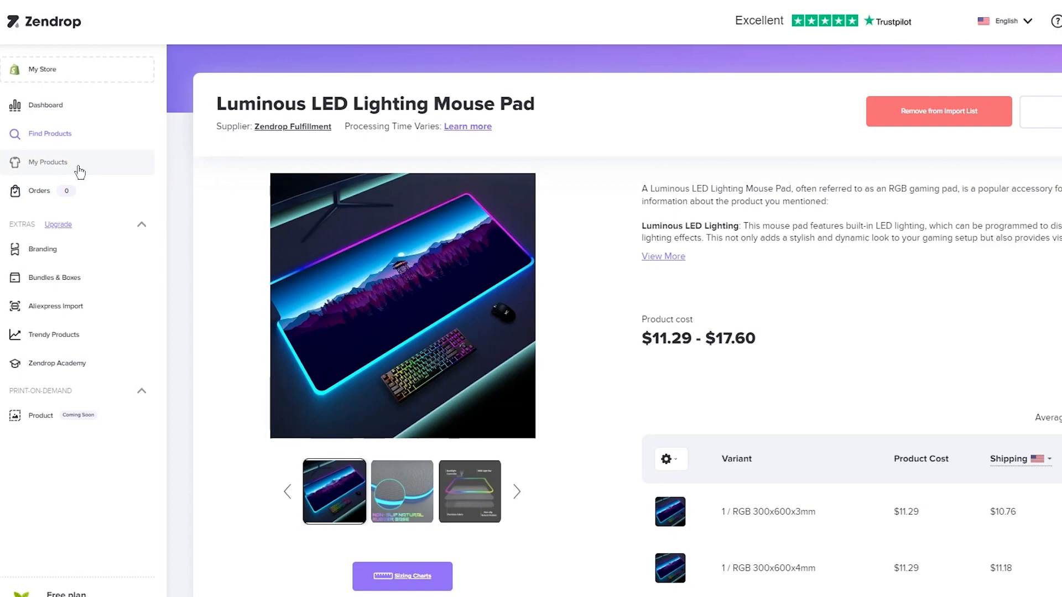
{"action": "mouse_move", "coordinate": [56, 166]}
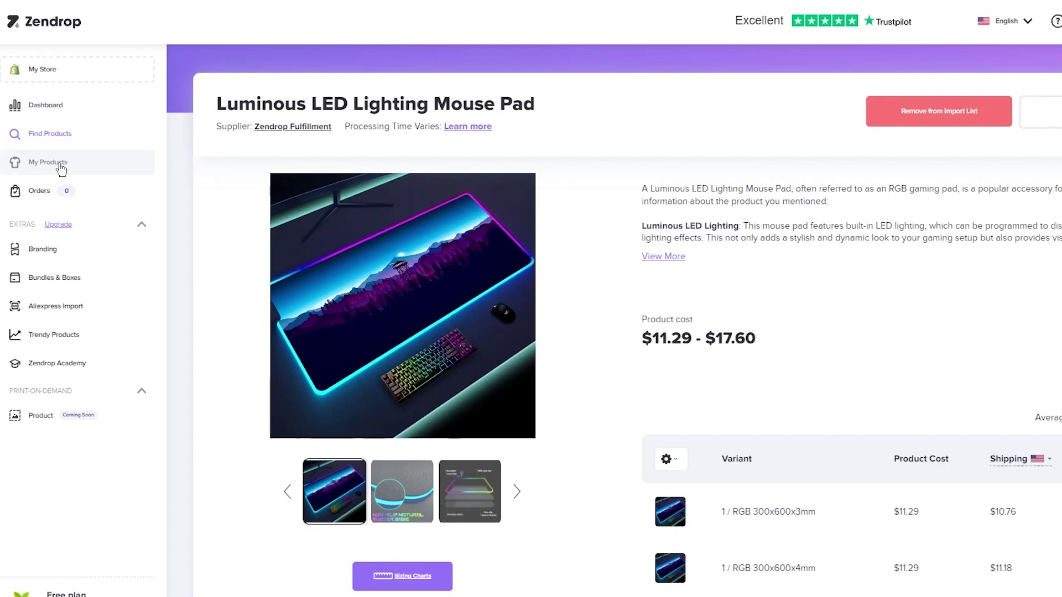
{"action": "left_click", "coordinate": [47, 163]}
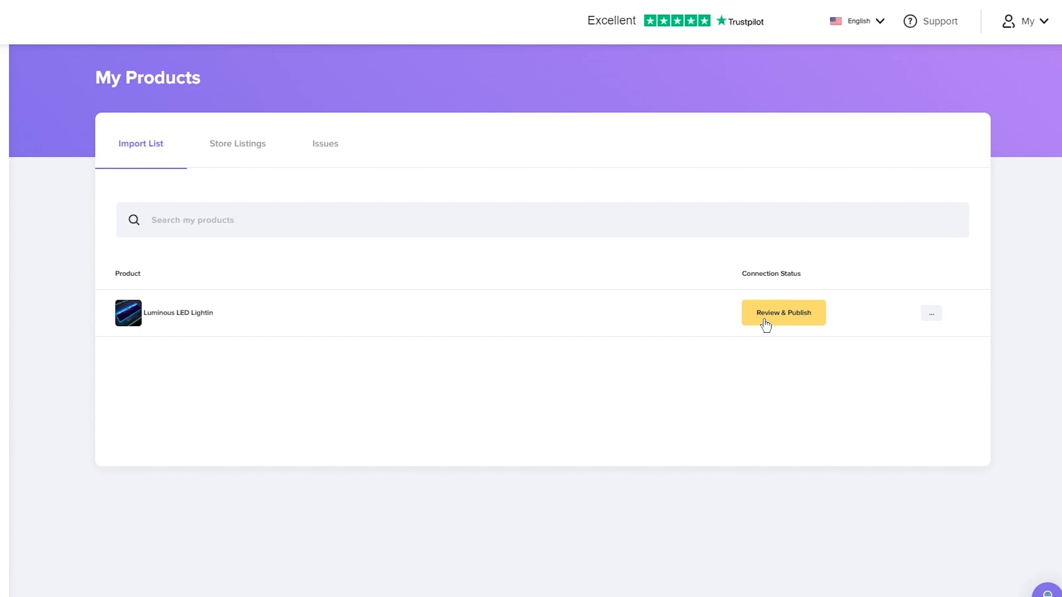
- Check the mouse pad's name, tags and collections, then view its description
{"action": "left_click", "coordinate": [783, 313]}
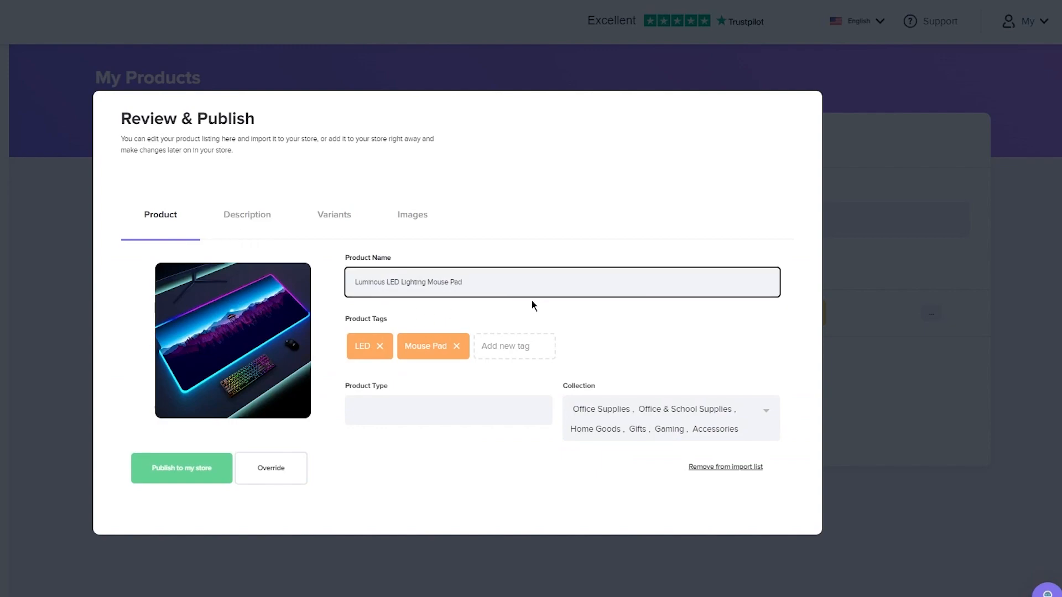
{"action": "left_click", "coordinate": [407, 410]}
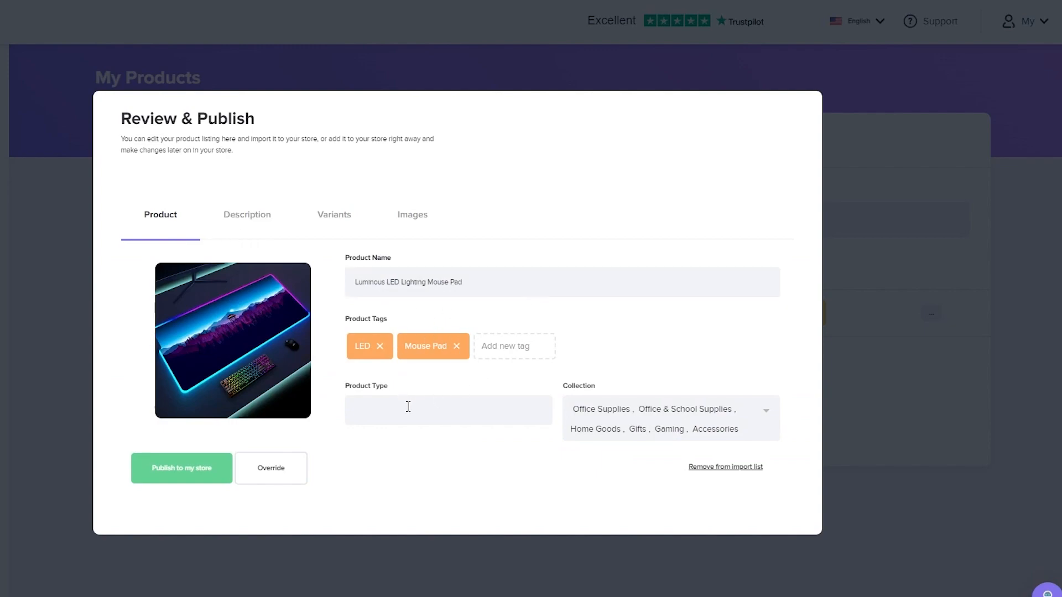
{"action": "mouse_move", "coordinate": [631, 421]}
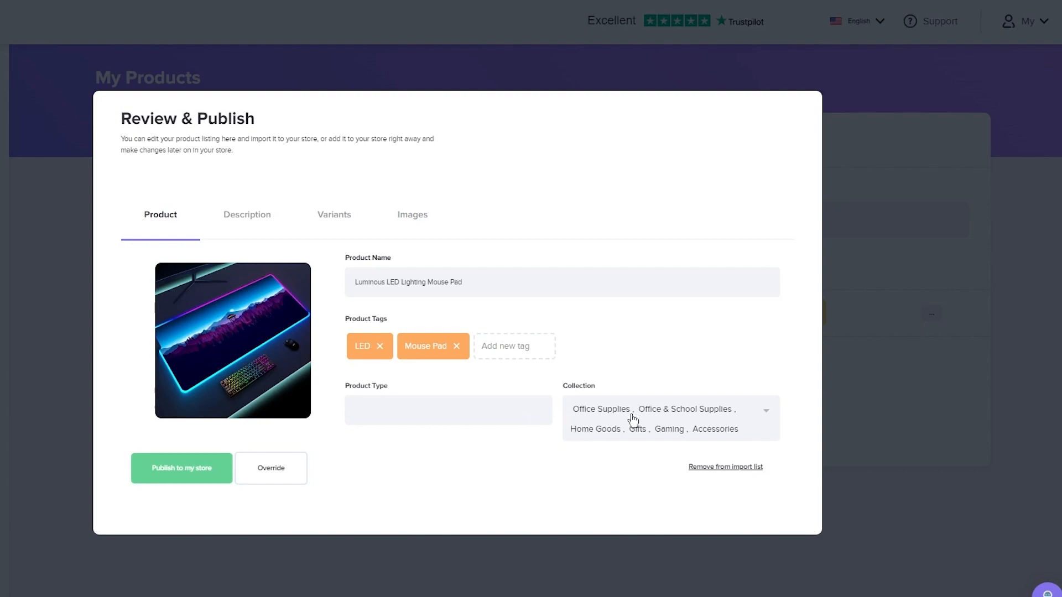
{"action": "mouse_move", "coordinate": [690, 428]}
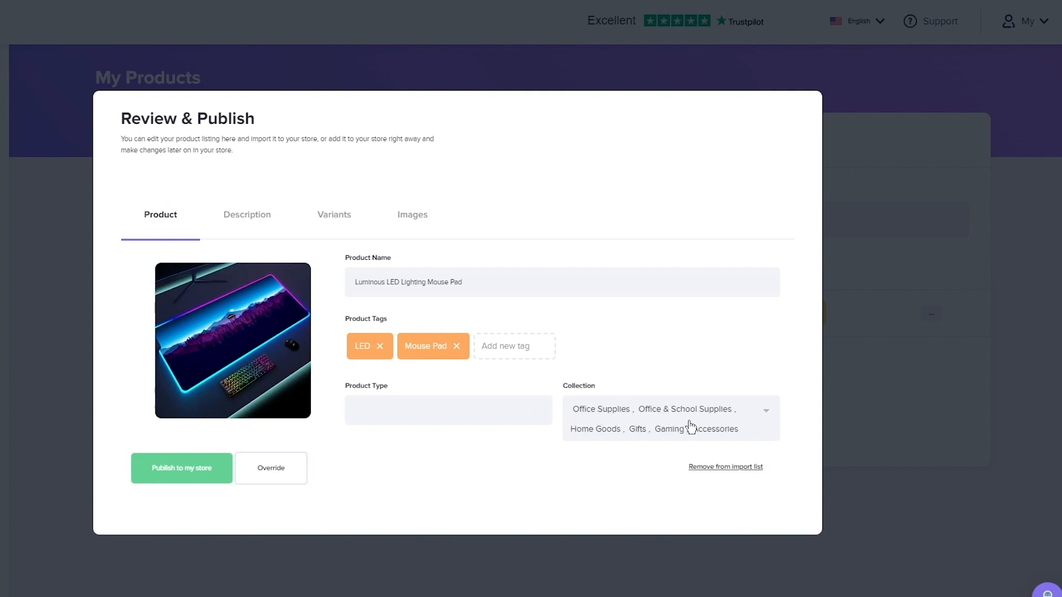
{"action": "mouse_move", "coordinate": [350, 376]}
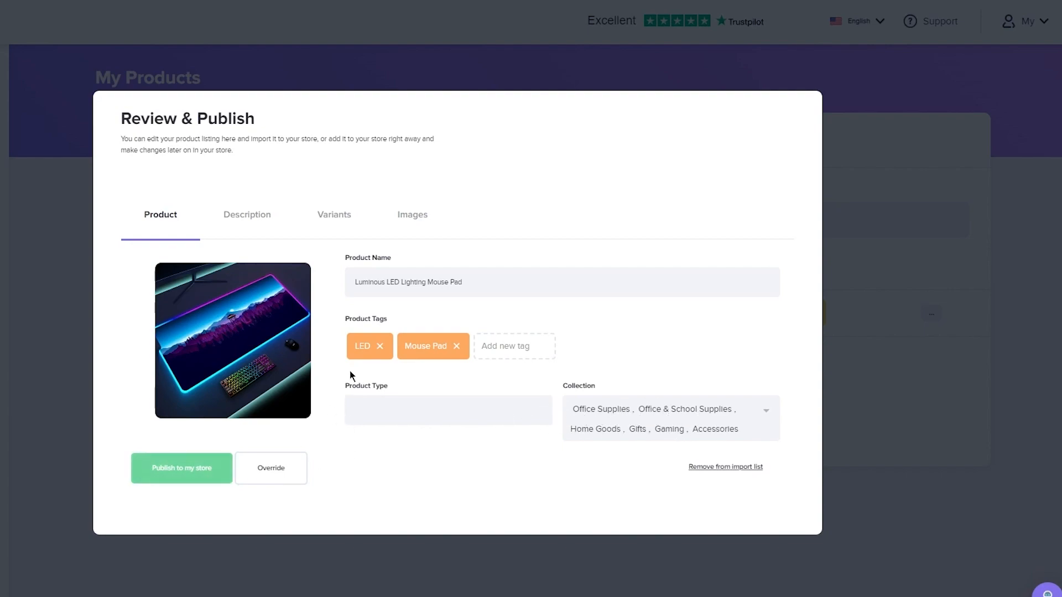
{"action": "left_click", "coordinate": [561, 282]}
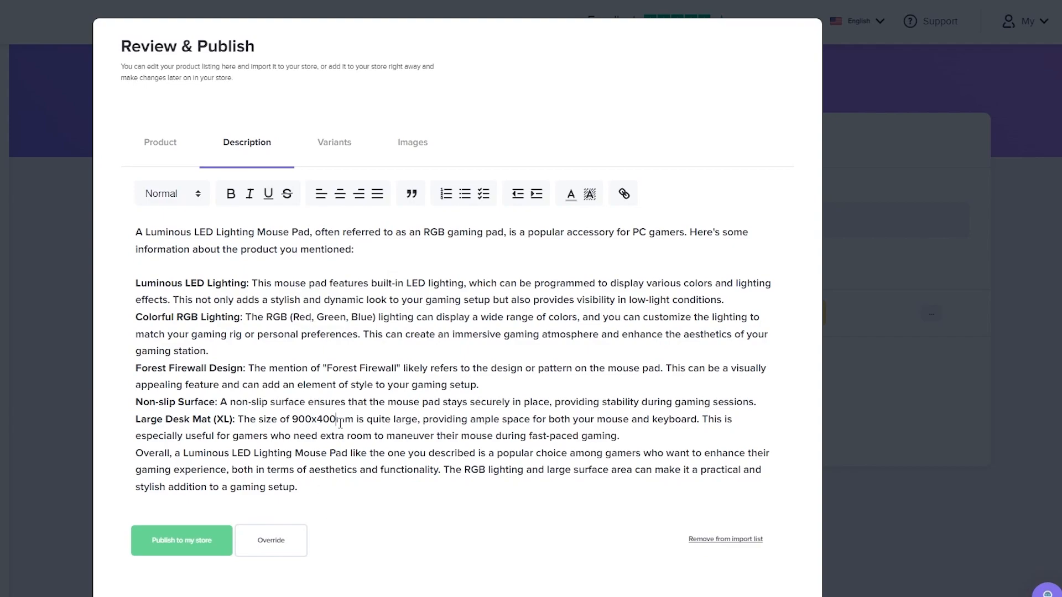
{"action": "mouse_move", "coordinate": [366, 218]}
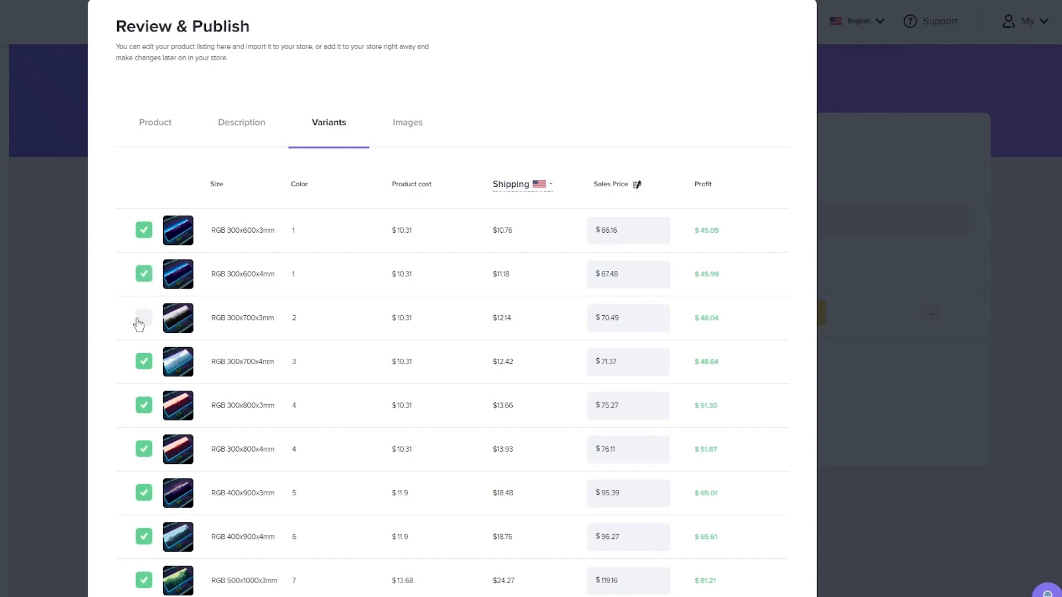
- Scroll through the twelve size variants and the product image gallery
{"action": "scroll", "scroll_direction": "down", "scroll_amount": 3}
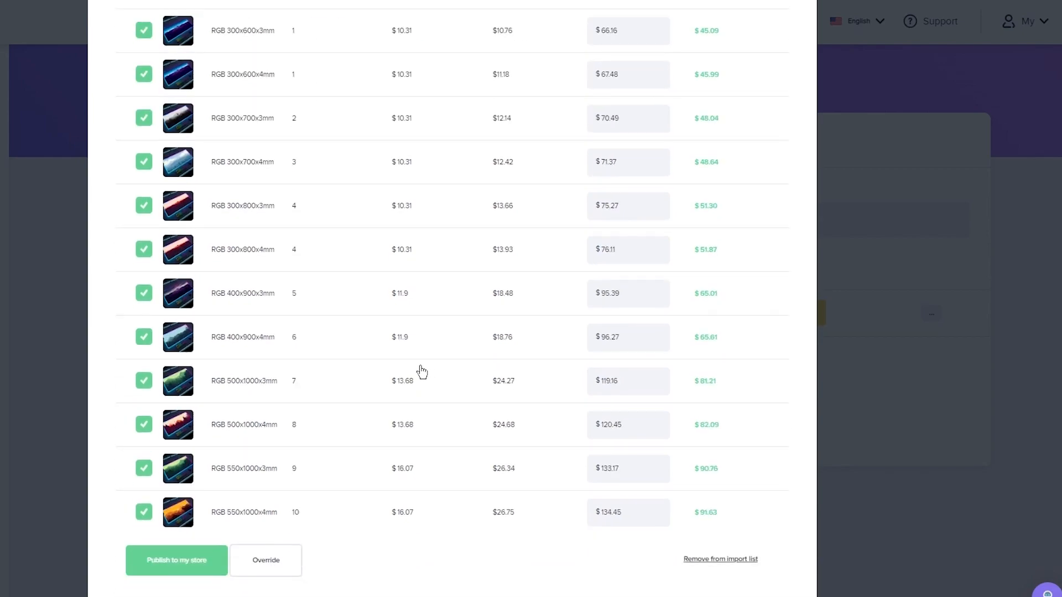
{"action": "scroll", "scroll_direction": "up", "scroll_amount": 3}
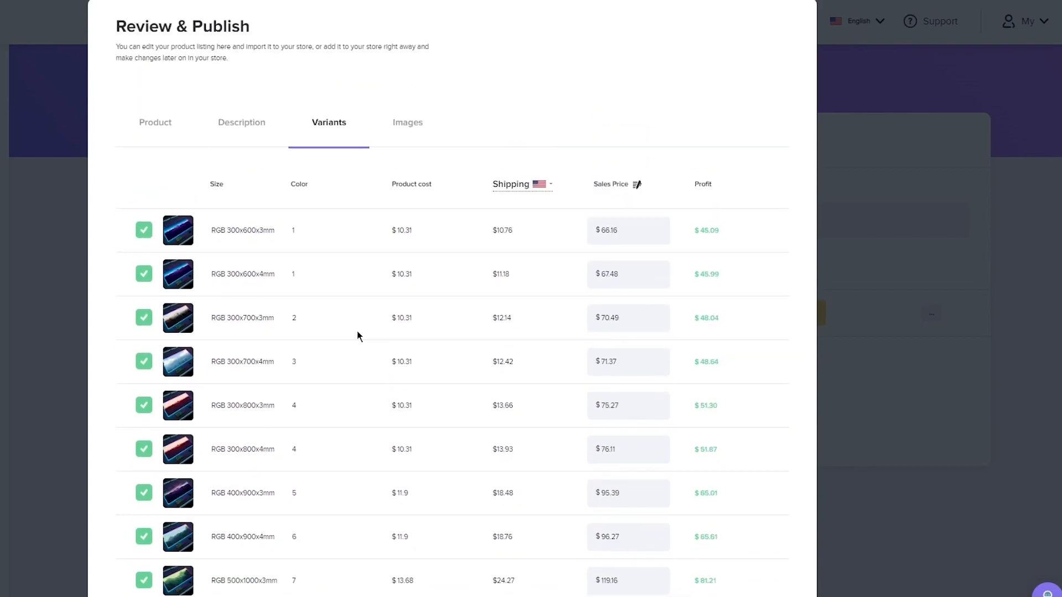
{"action": "mouse_move", "coordinate": [411, 344]}
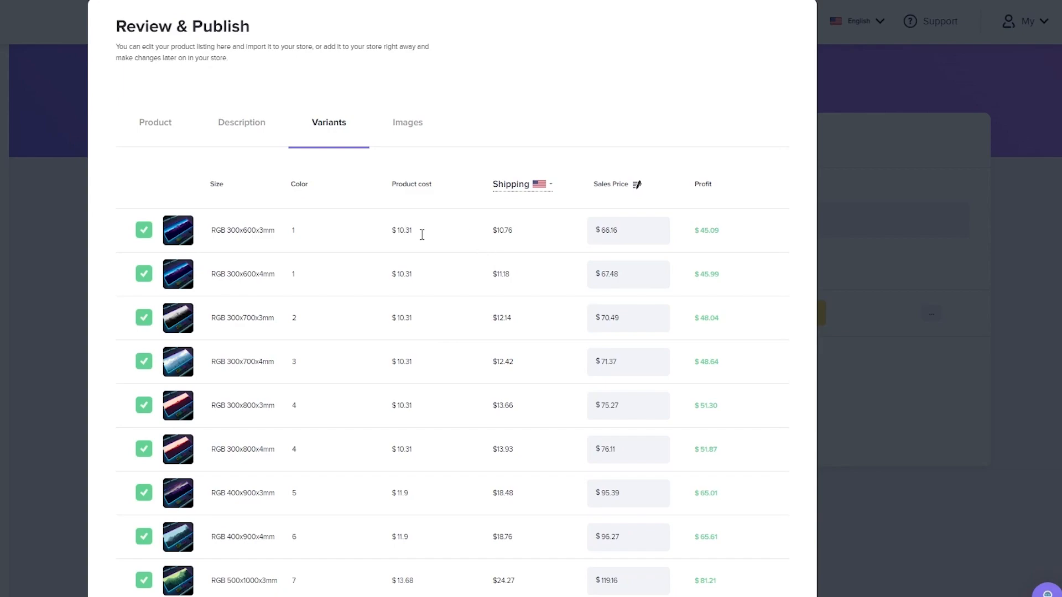
{"action": "scroll", "scroll_direction": "down", "scroll_amount": 3}
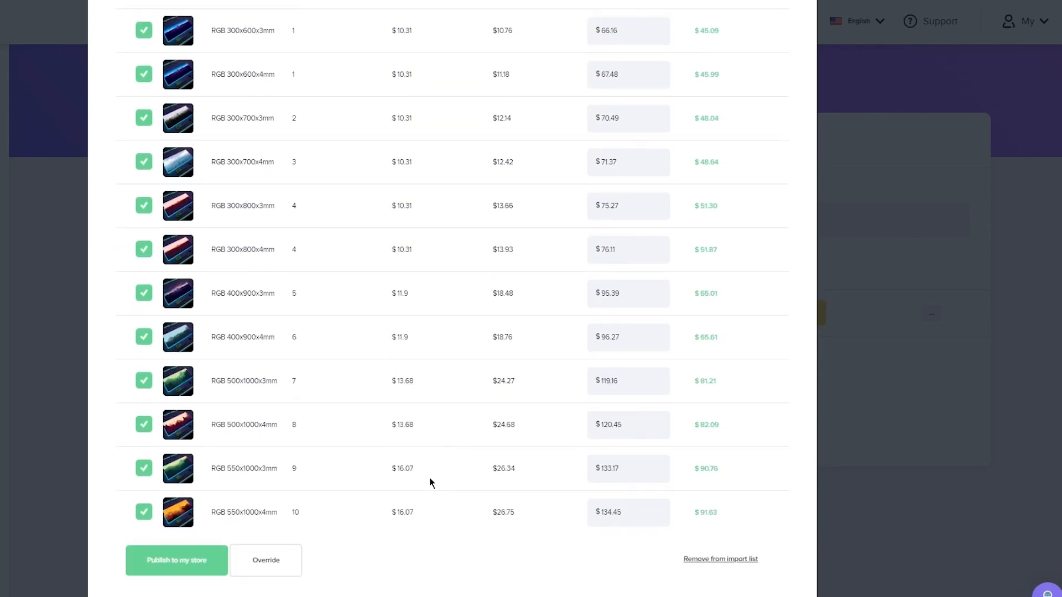
{"action": "mouse_move", "coordinate": [515, 533]}
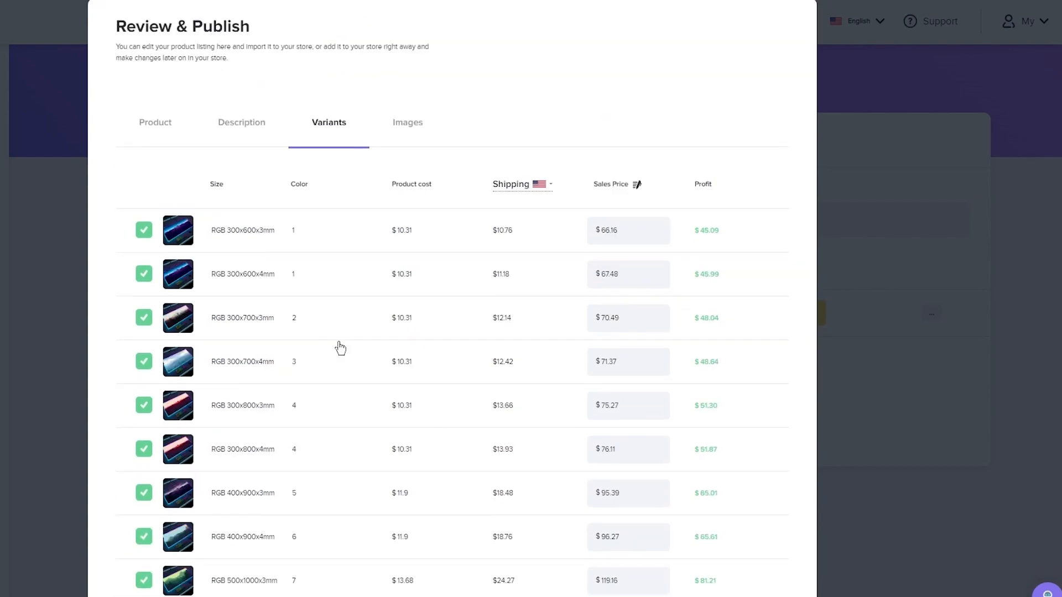
{"action": "mouse_move", "coordinate": [565, 264]}
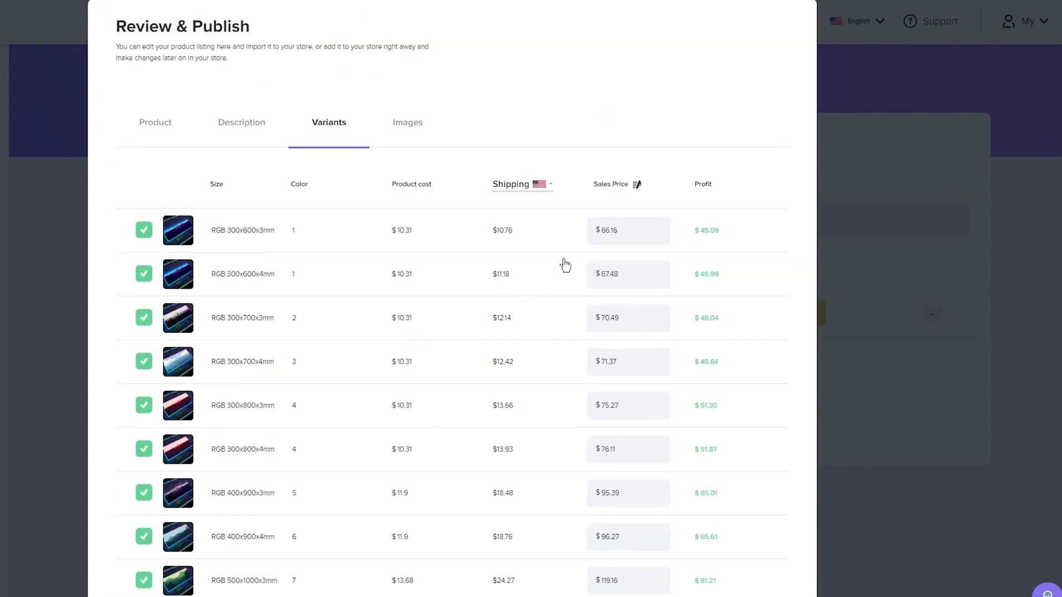
{"action": "mouse_move", "coordinate": [562, 352]}
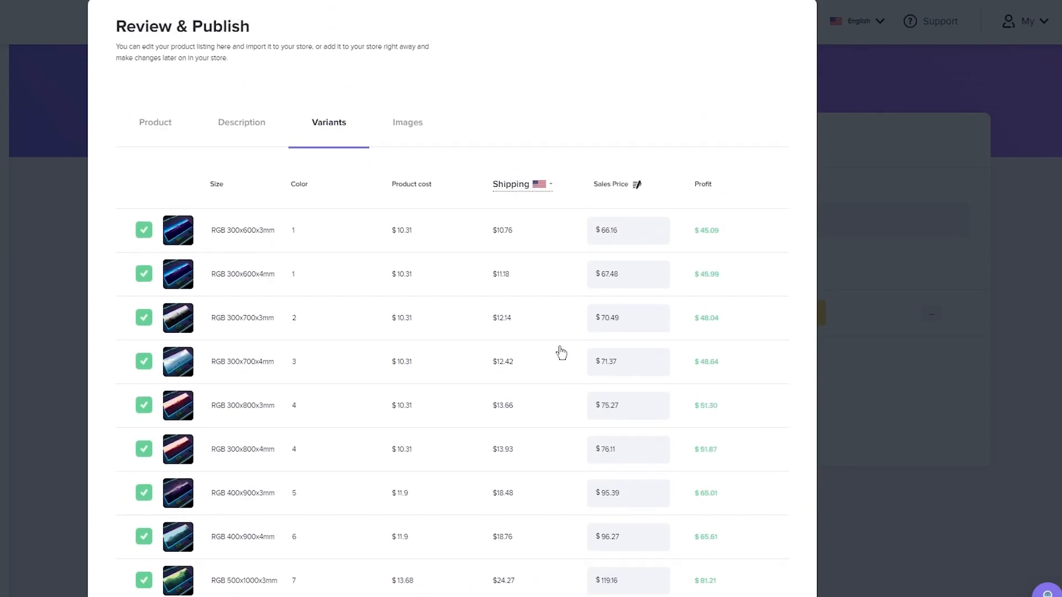
{"action": "left_click", "coordinate": [407, 122]}
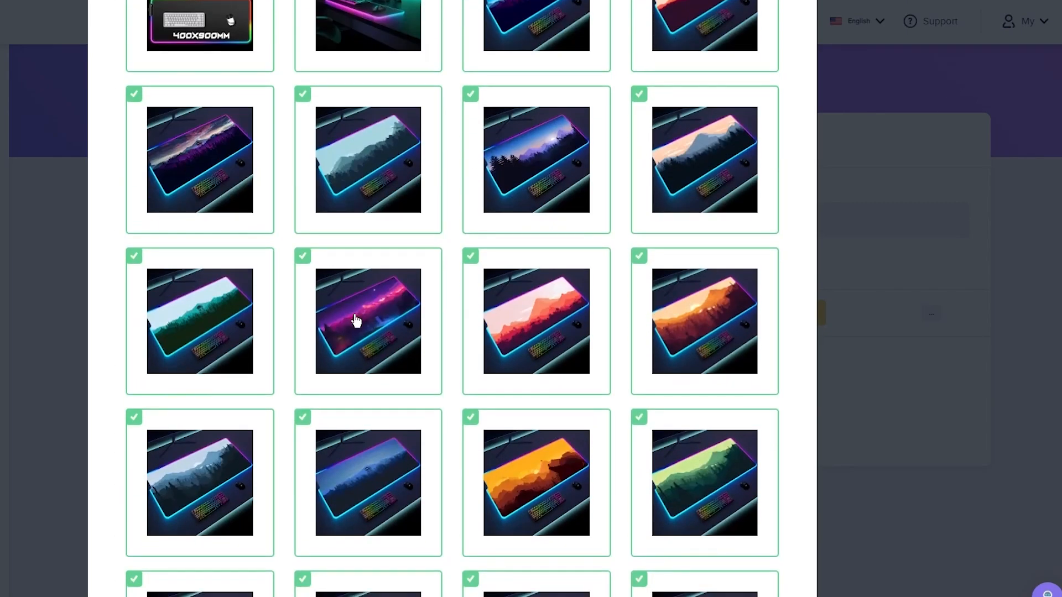
{"action": "scroll", "scroll_direction": "down", "scroll_amount": 3}
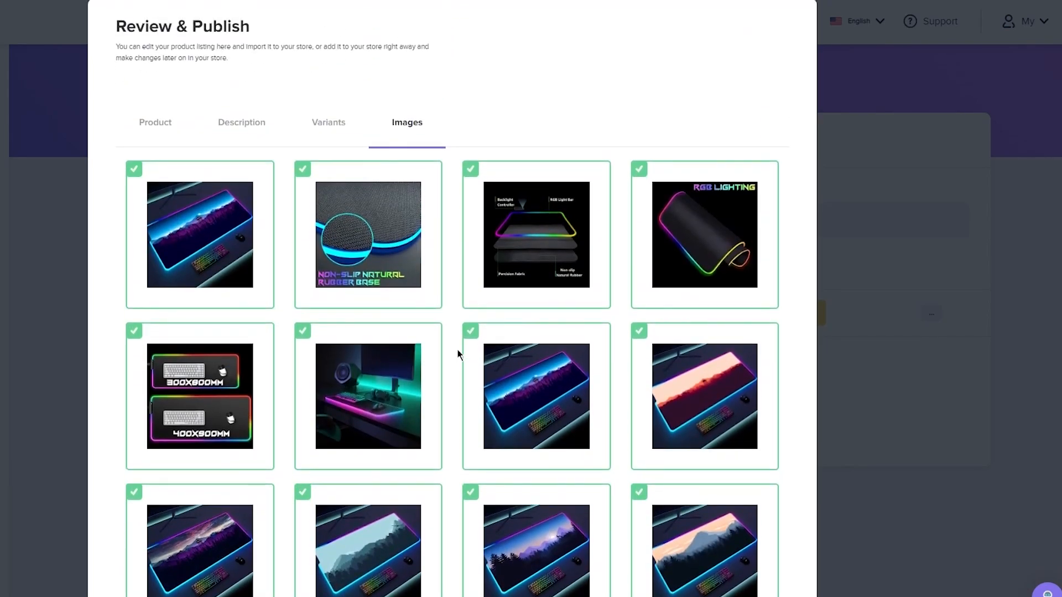
{"action": "scroll", "scroll_direction": "down", "scroll_amount": 3}
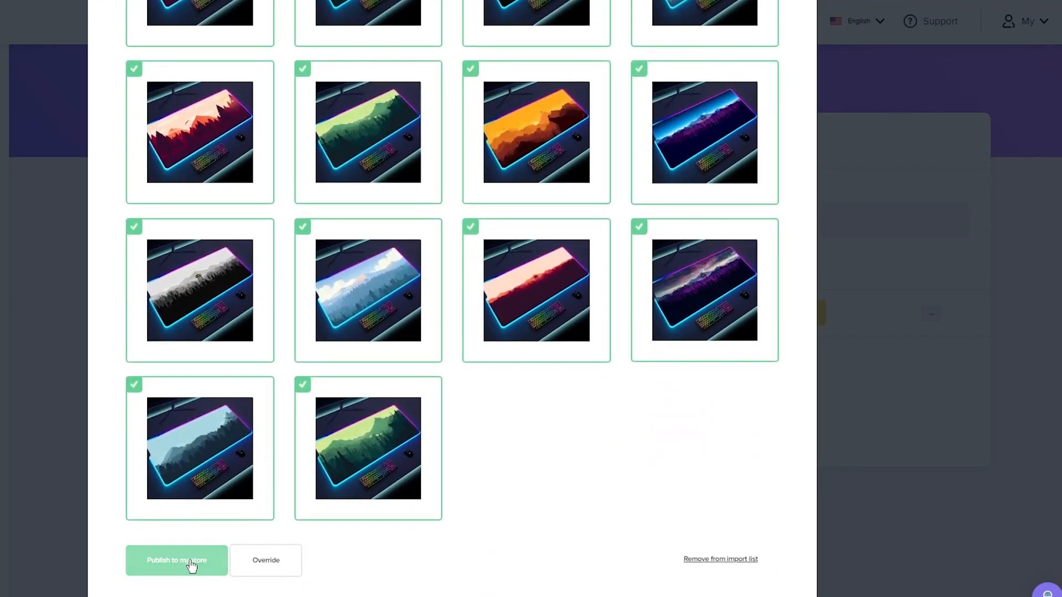
- Publish the mouse pad, confirming the notice with 'don't display again' ticked
{"action": "left_click", "coordinate": [177, 560]}
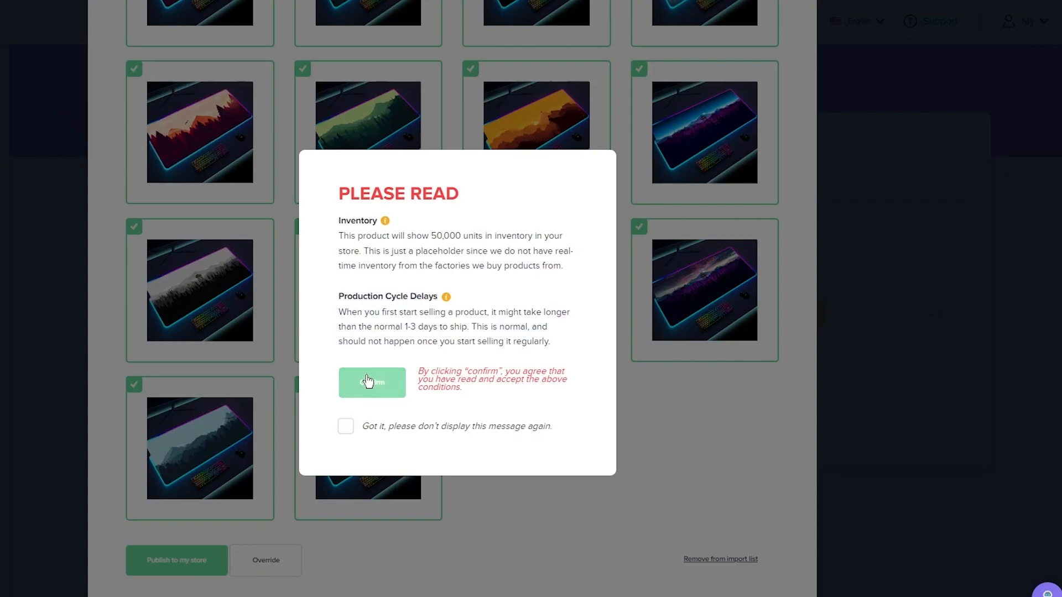
{"action": "left_click", "coordinate": [345, 426]}
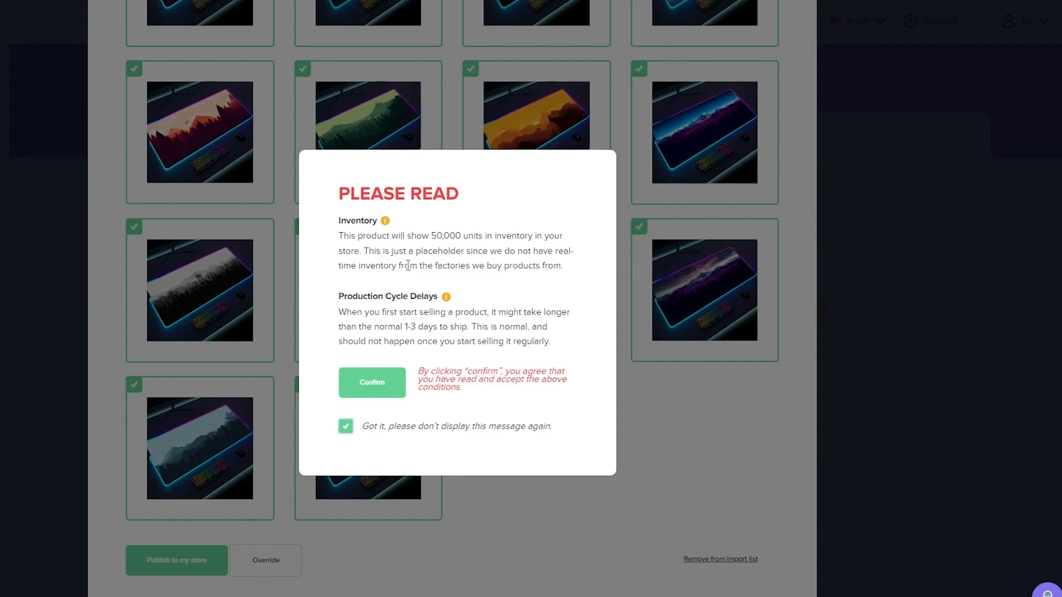
{"action": "mouse_move", "coordinate": [498, 337]}
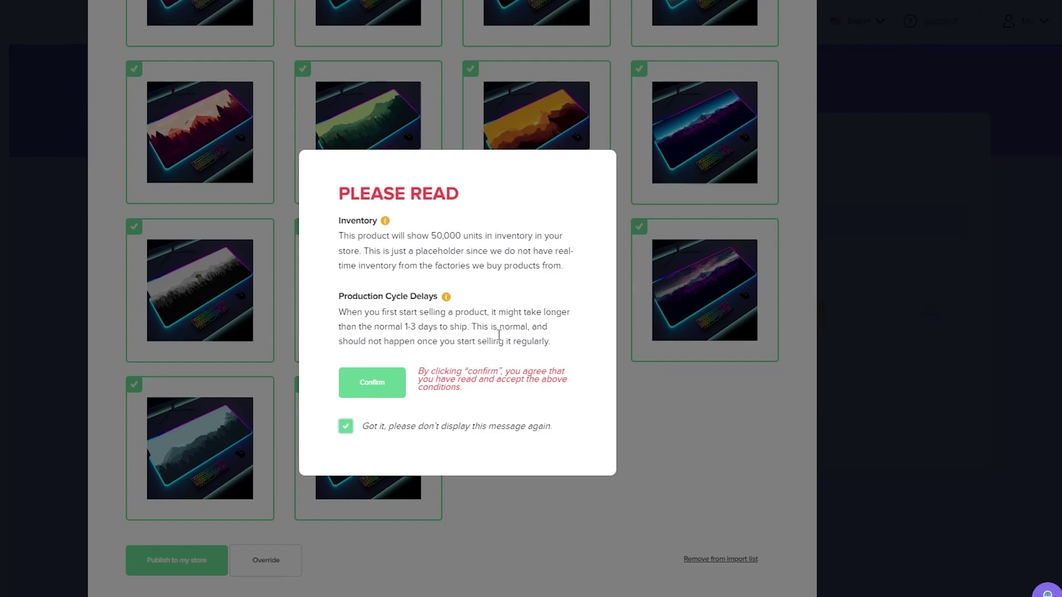
{"action": "left_click", "coordinate": [371, 382]}
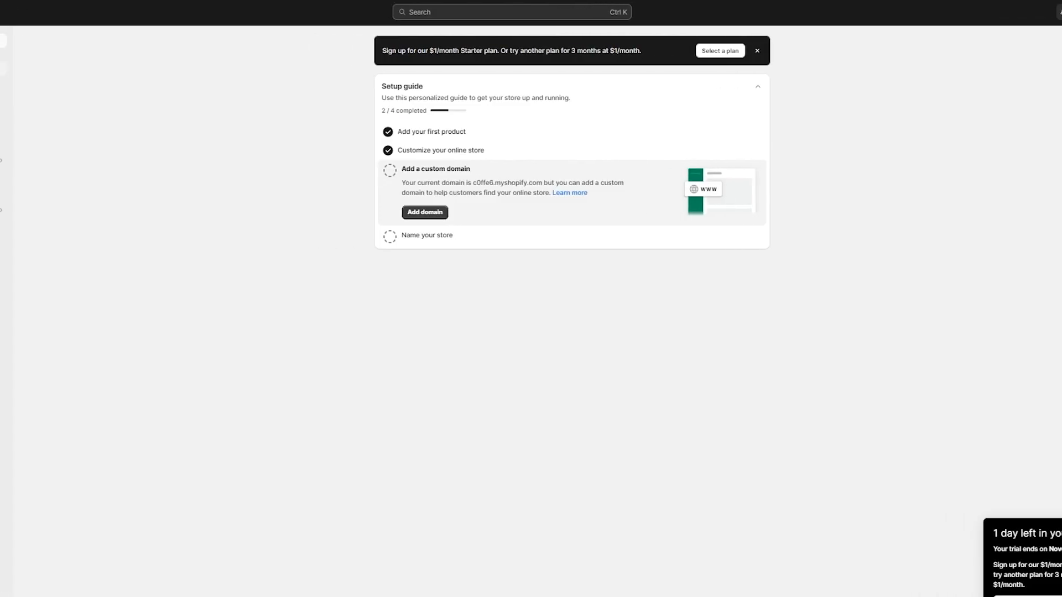
- Go back to Zendrop Store Listings to watch the mouse pad's connection status
{"action": "left_click", "coordinate": [36, 69]}
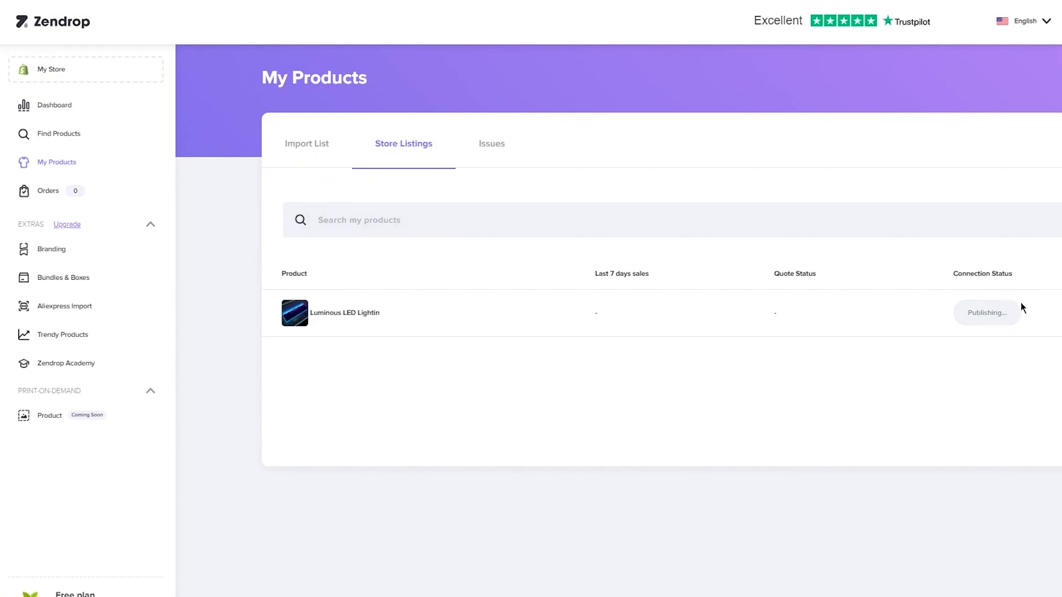
{"action": "mouse_move", "coordinate": [881, 326]}
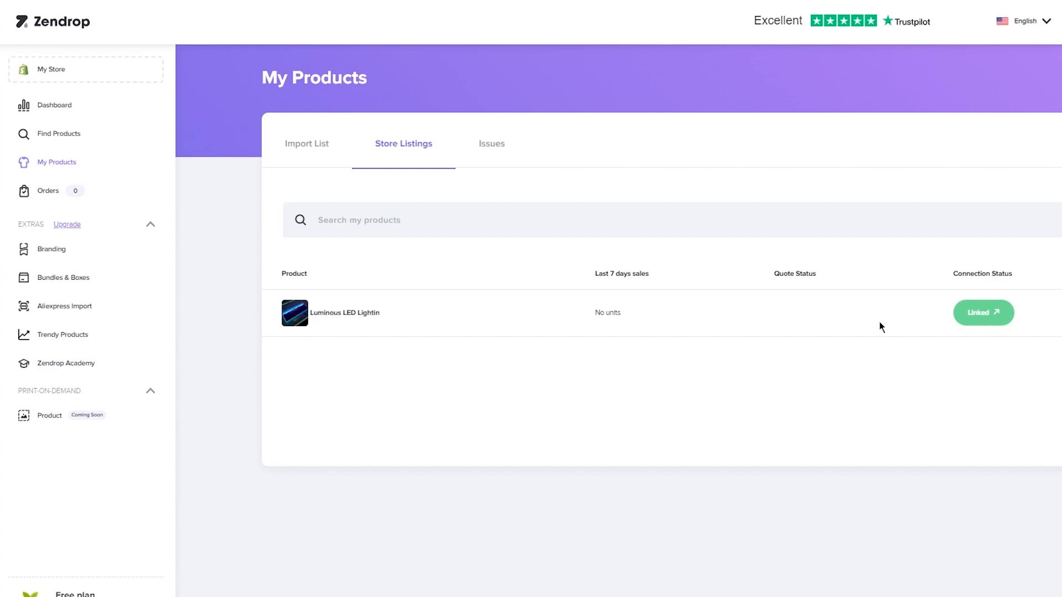
{"action": "mouse_move", "coordinate": [983, 314]}
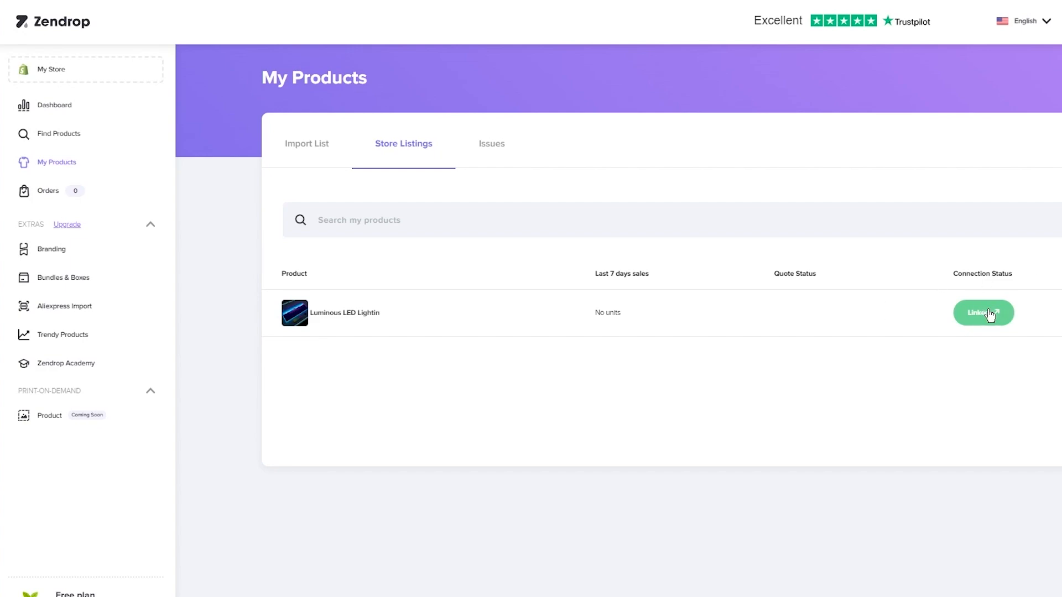
{"action": "mouse_move", "coordinate": [646, 237]}
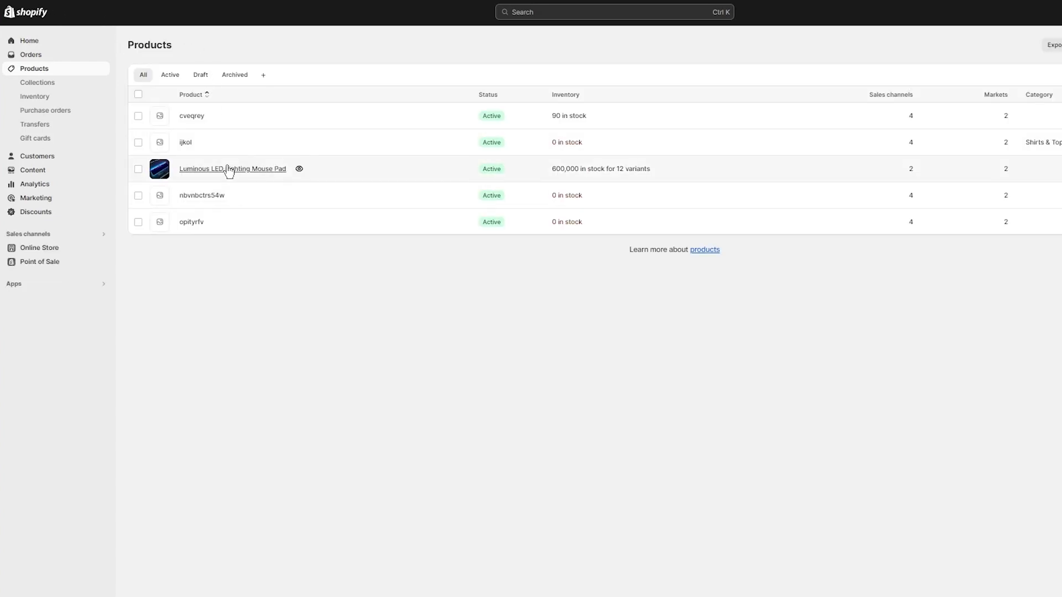
- Open the Luminous LED Lighting Mouse Pad in Products and review its description, media and collections
{"action": "left_click", "coordinate": [232, 168]}
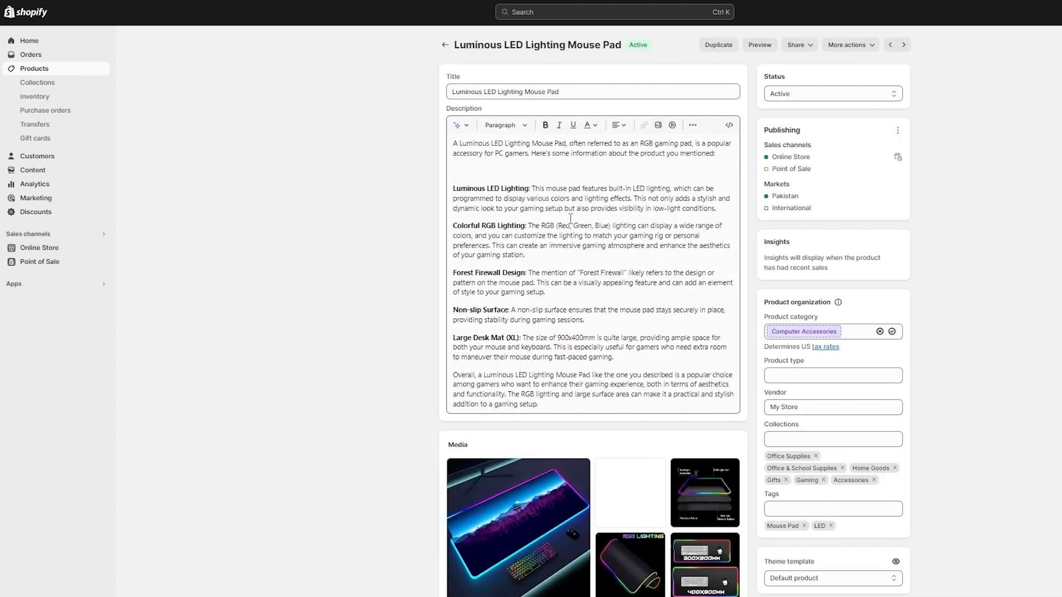
{"action": "scroll", "scroll_direction": "down", "scroll_amount": 3}
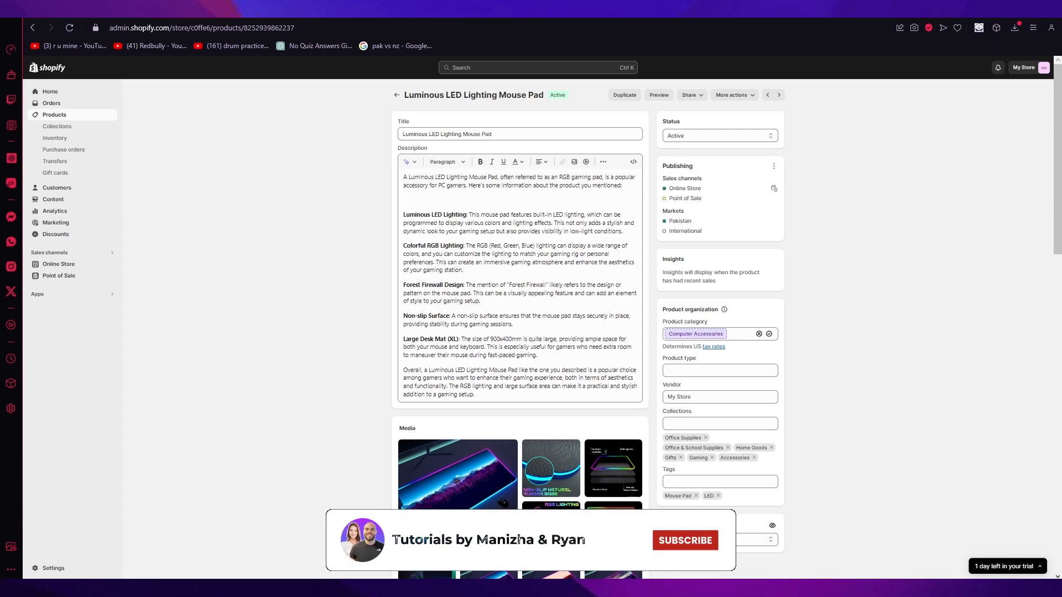
{"action": "left_click", "coordinate": [685, 540]}
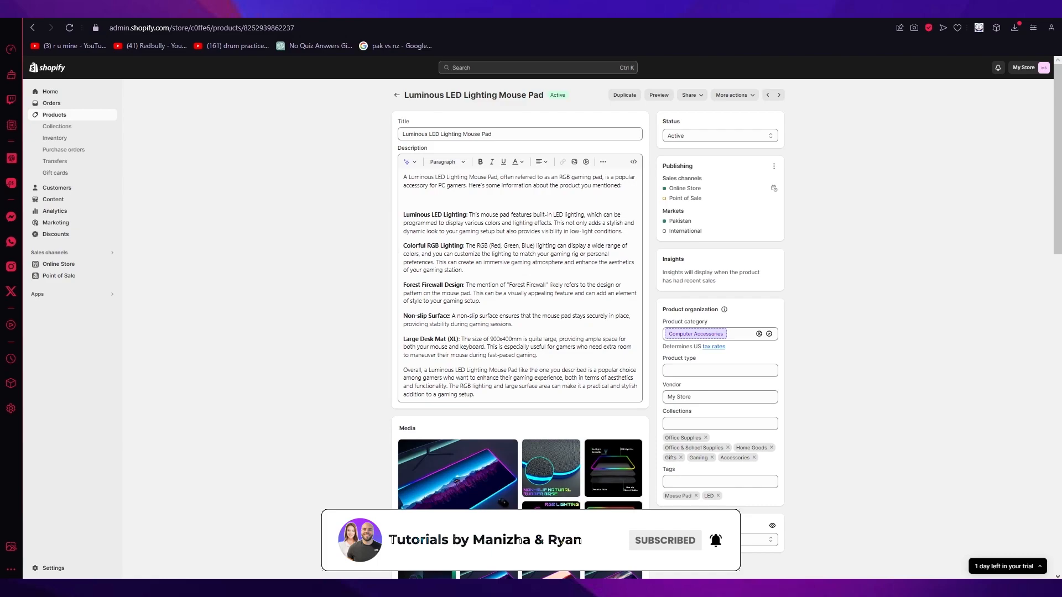